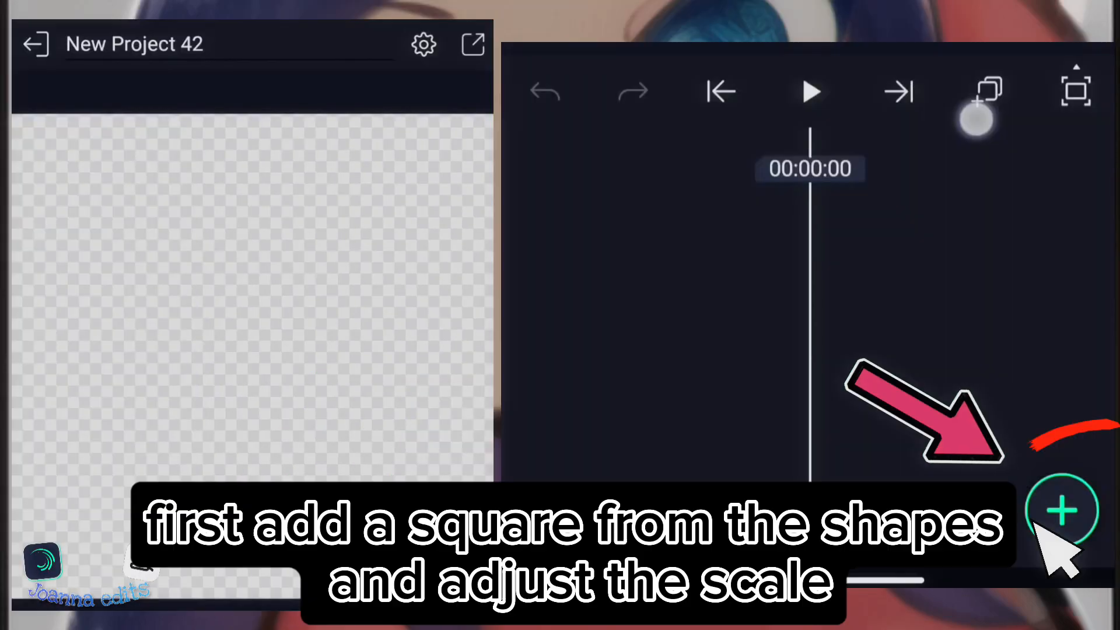
- Add a green square, scale it up and distort it into a flat trapezoid floor plane
left_click(1064, 510)
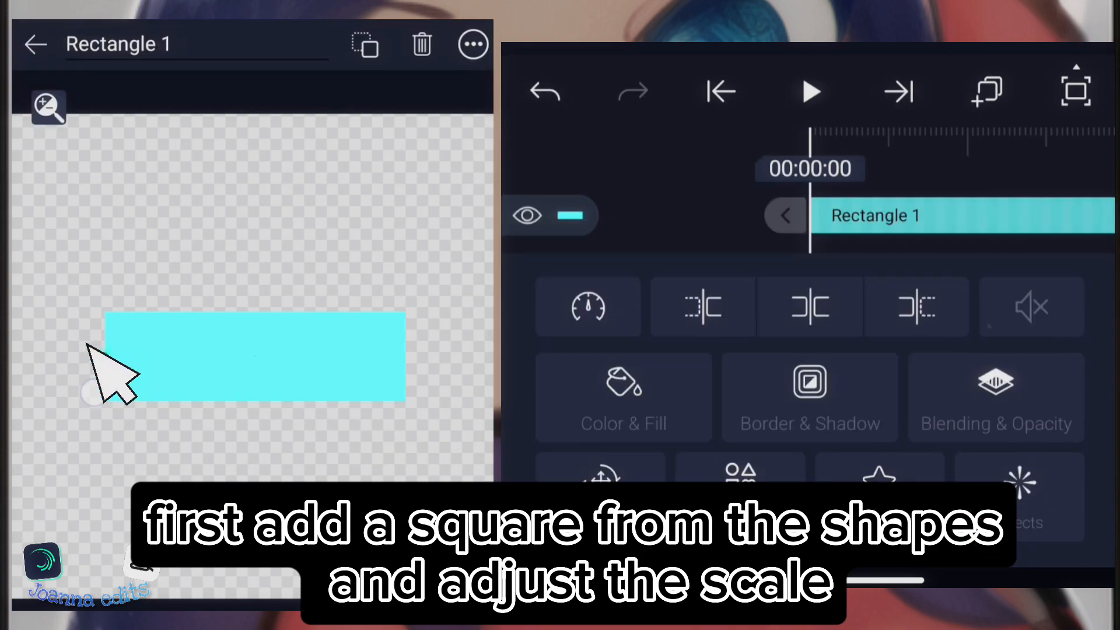
left_click(623, 398)
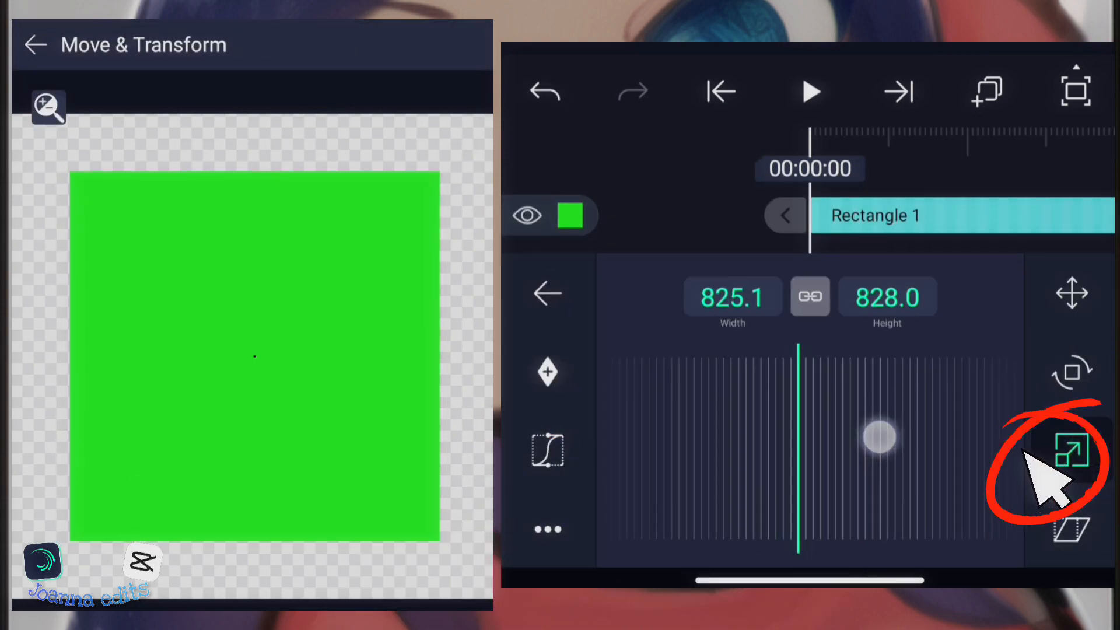
left_click(1072, 292)
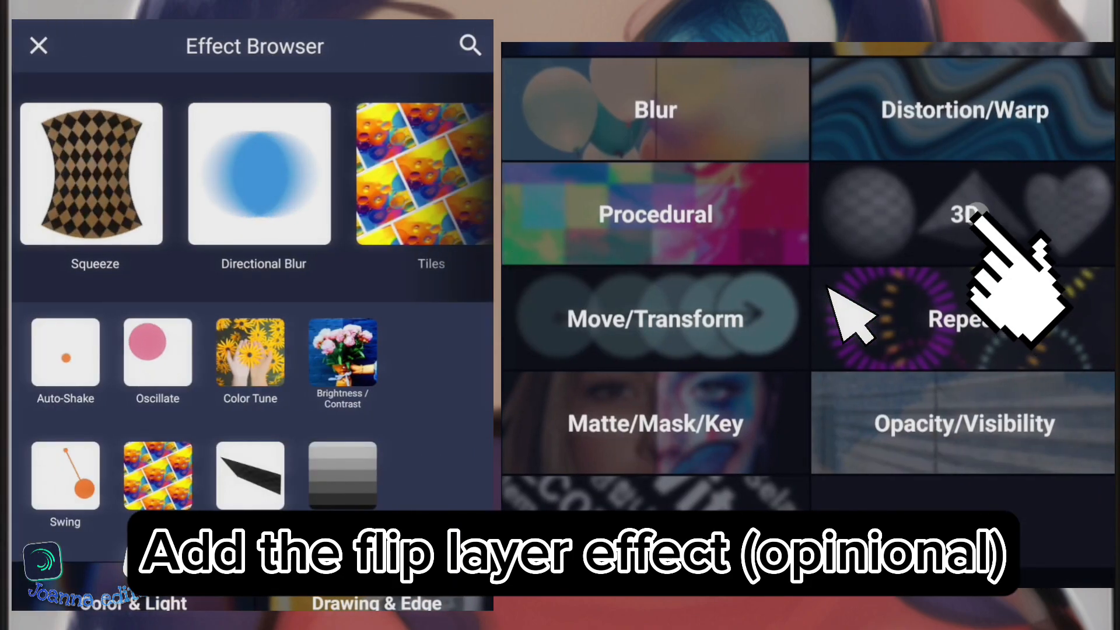
left_click(965, 214)
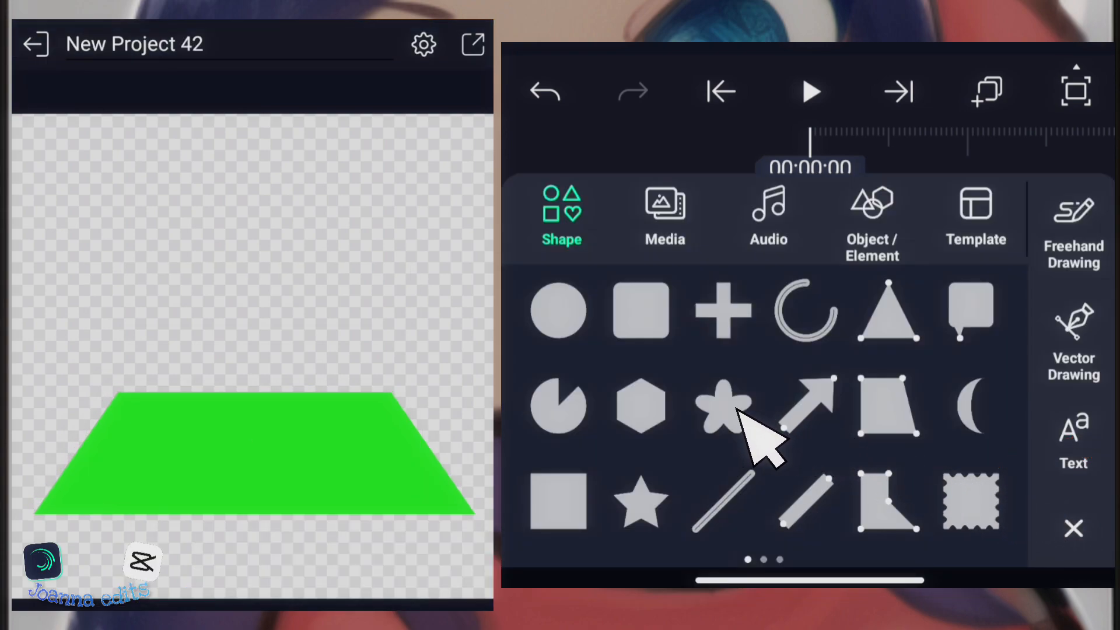
- Add a teardrop above the plane with a radial gradient, white centre fading to light blue
left_click(971, 310)
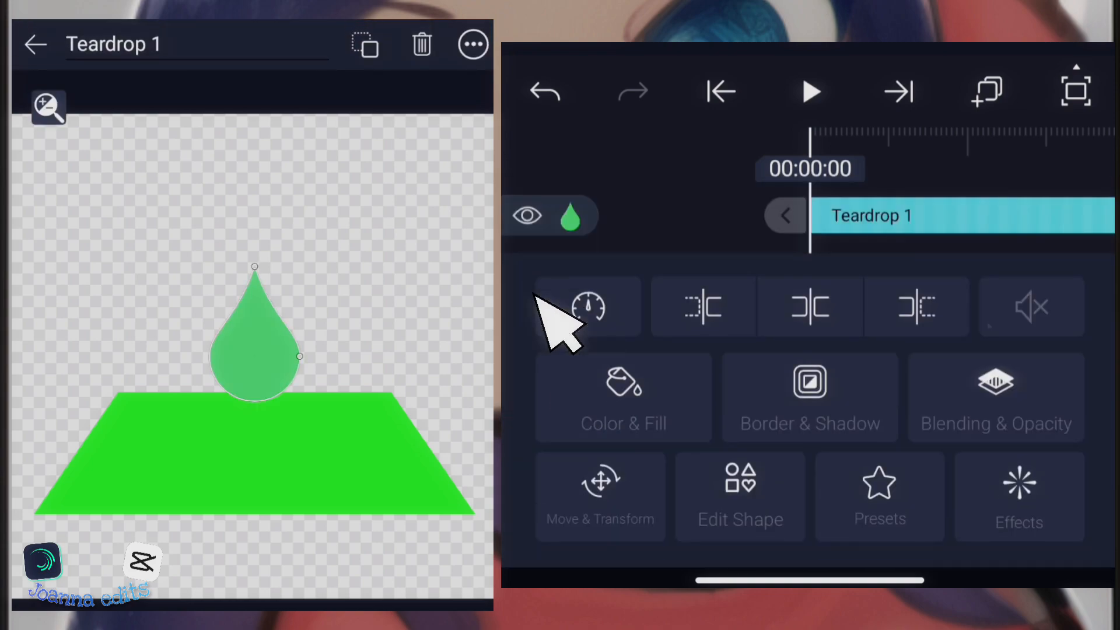
left_click(622, 397)
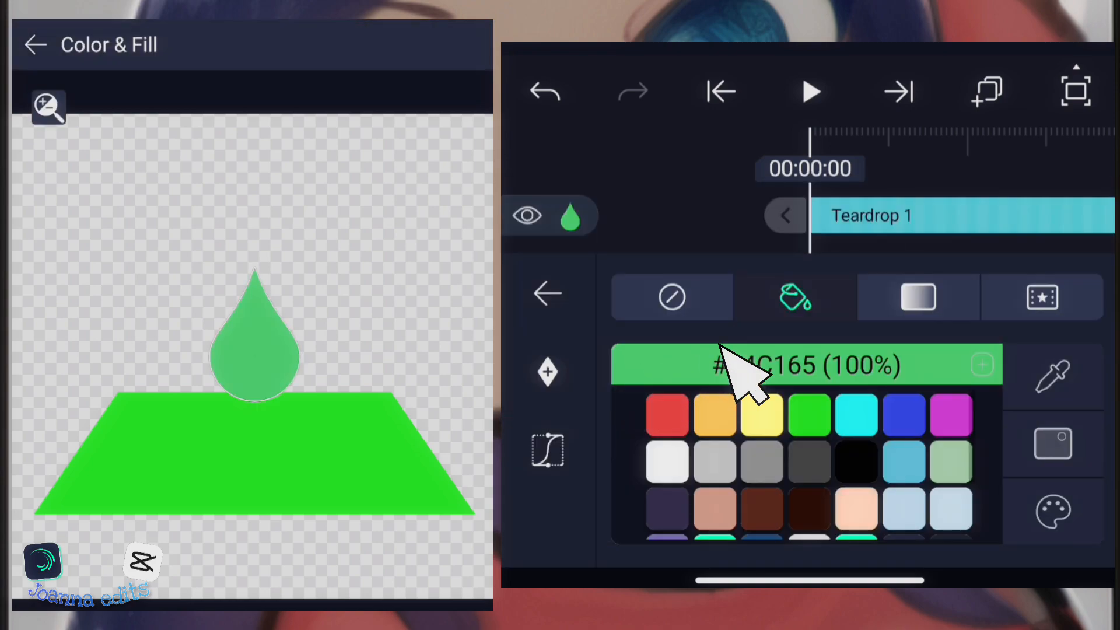
left_click(917, 298)
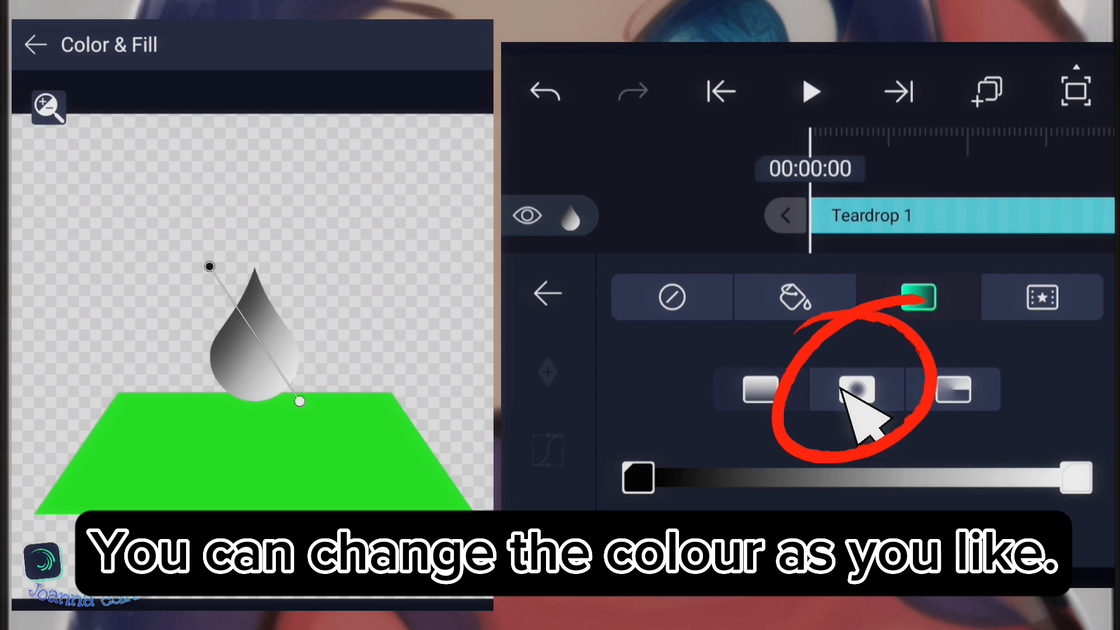
left_click(857, 390)
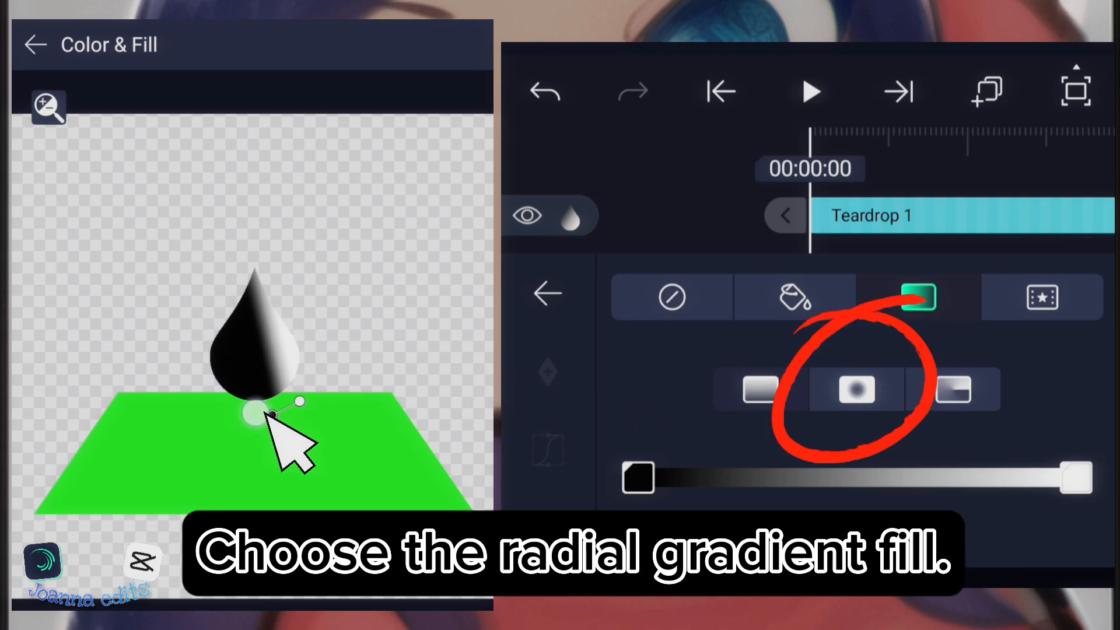
left_click(857, 390)
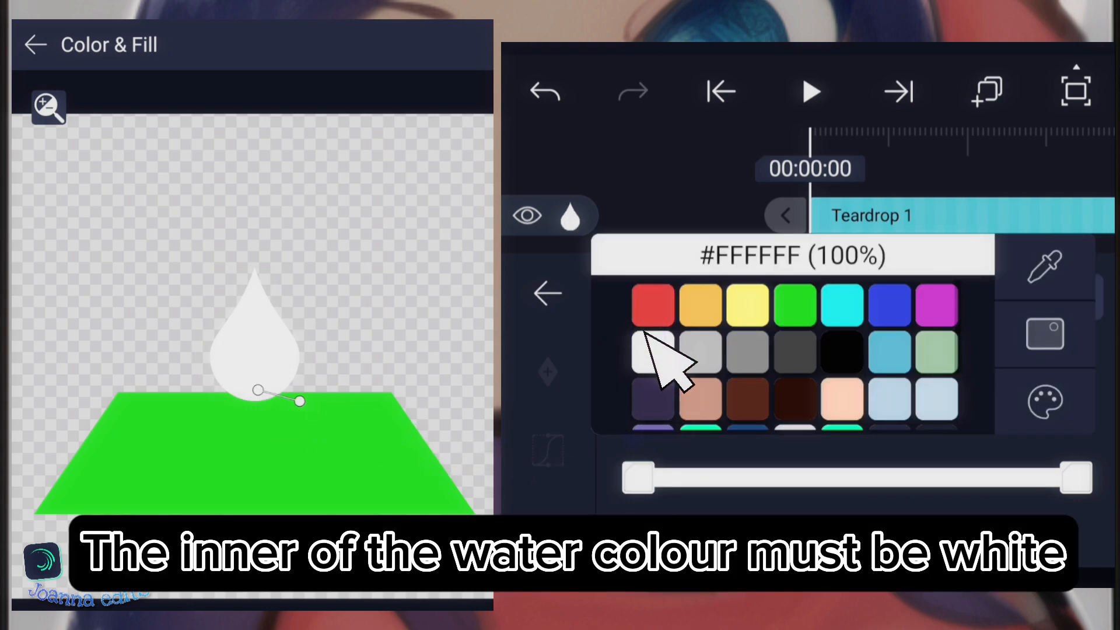
left_click(914, 350)
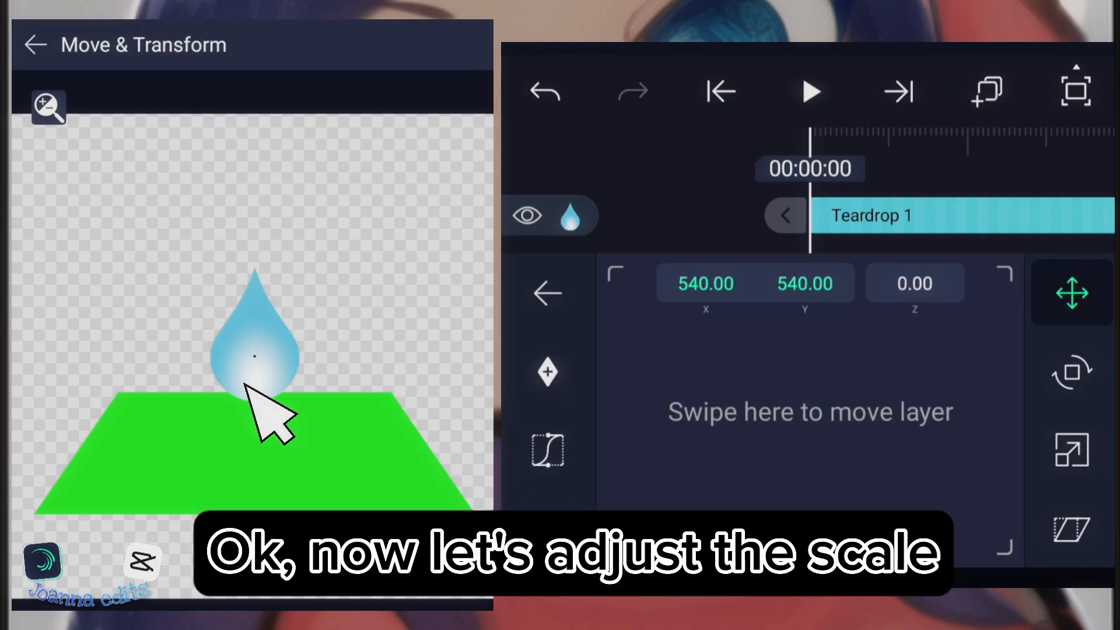
- Scale the teardrop down small and keyframe it falling onto the plane at 00:01:00
left_click(1072, 450)
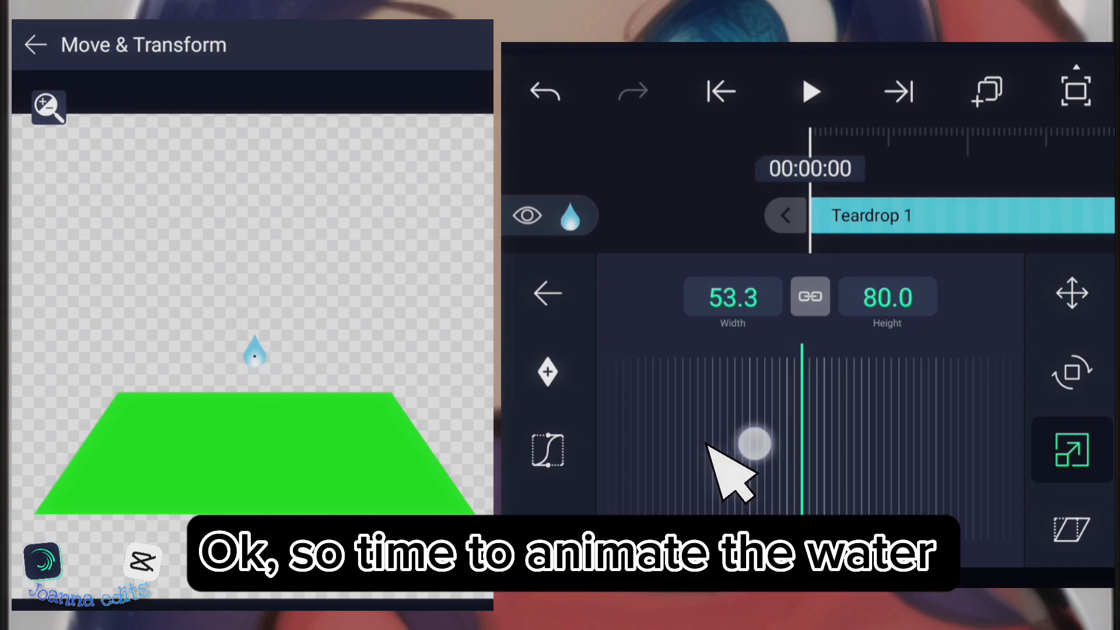
left_click(1071, 293)
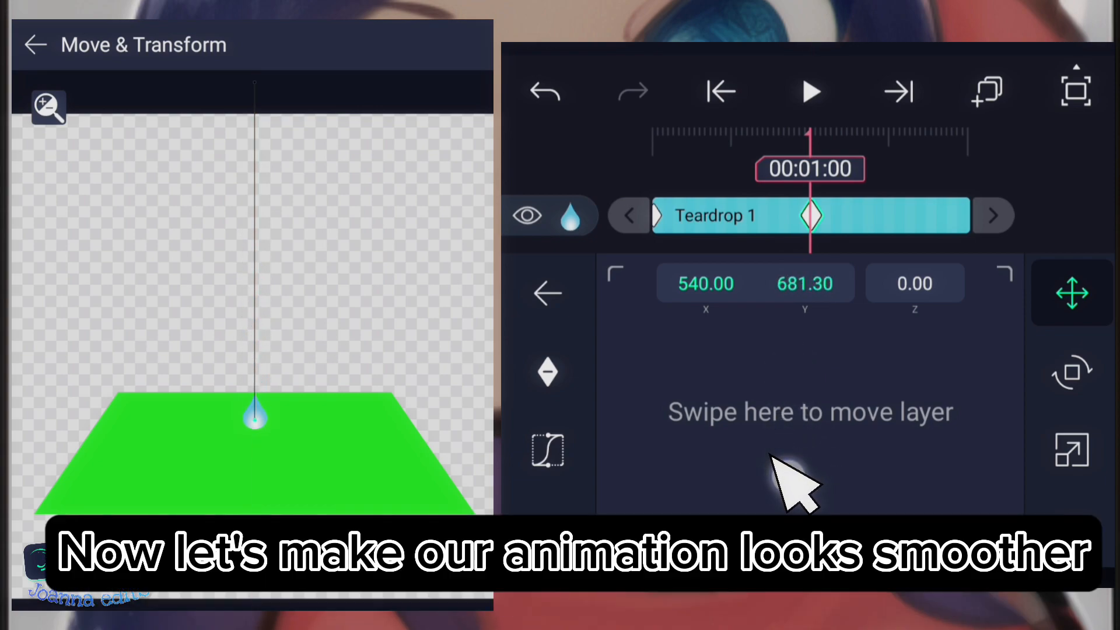
- Preview the fall and apply an ease preset to the drop's position animation
left_click(810, 91)
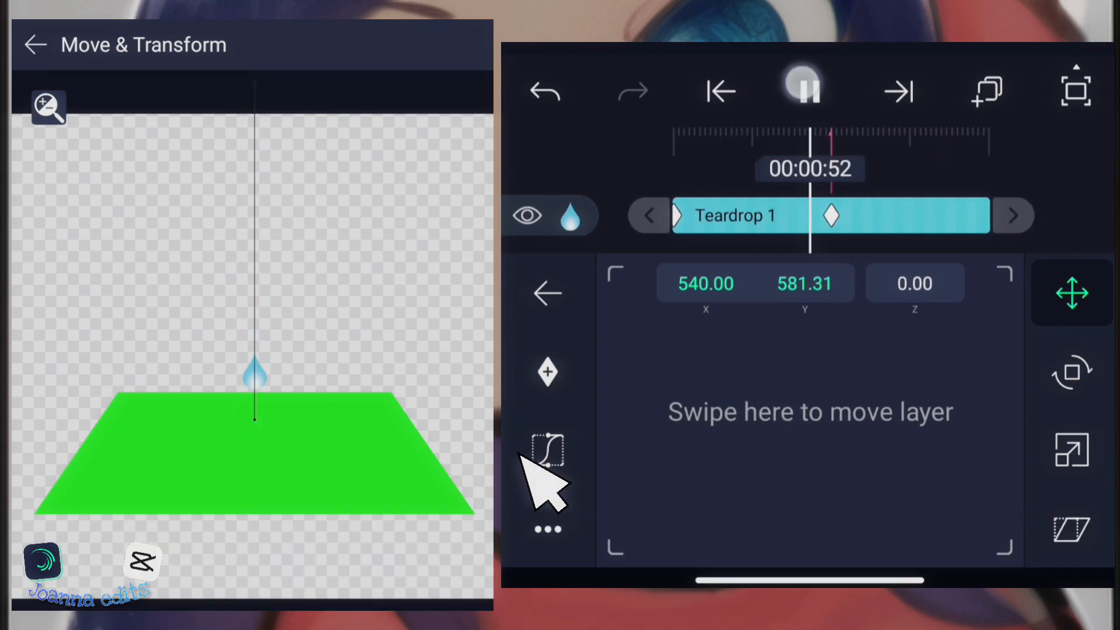
left_click(549, 450)
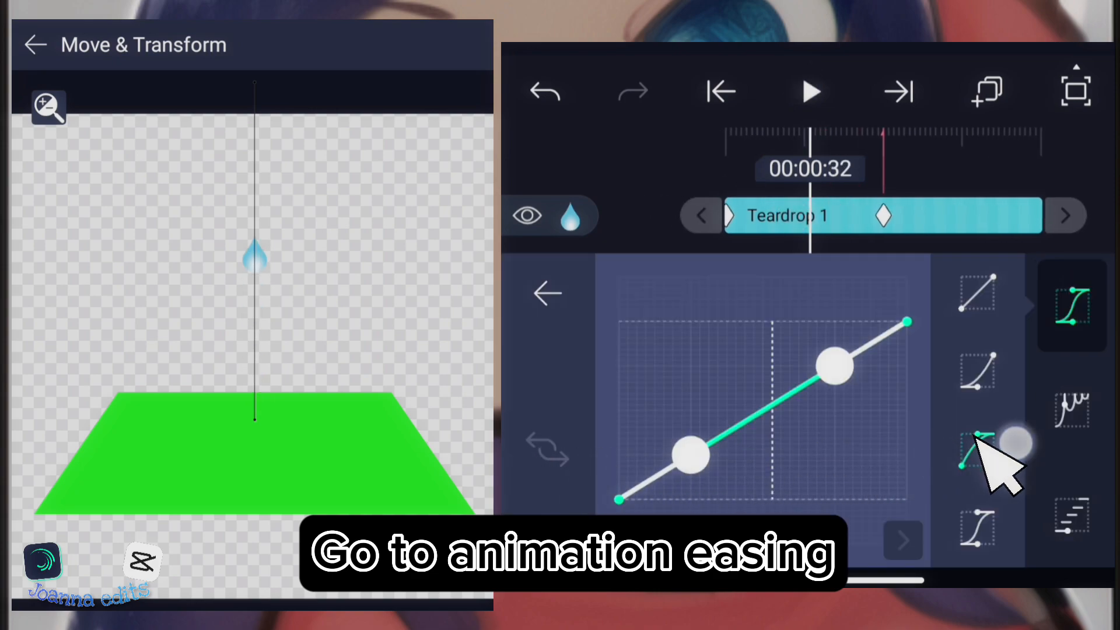
left_click(976, 444)
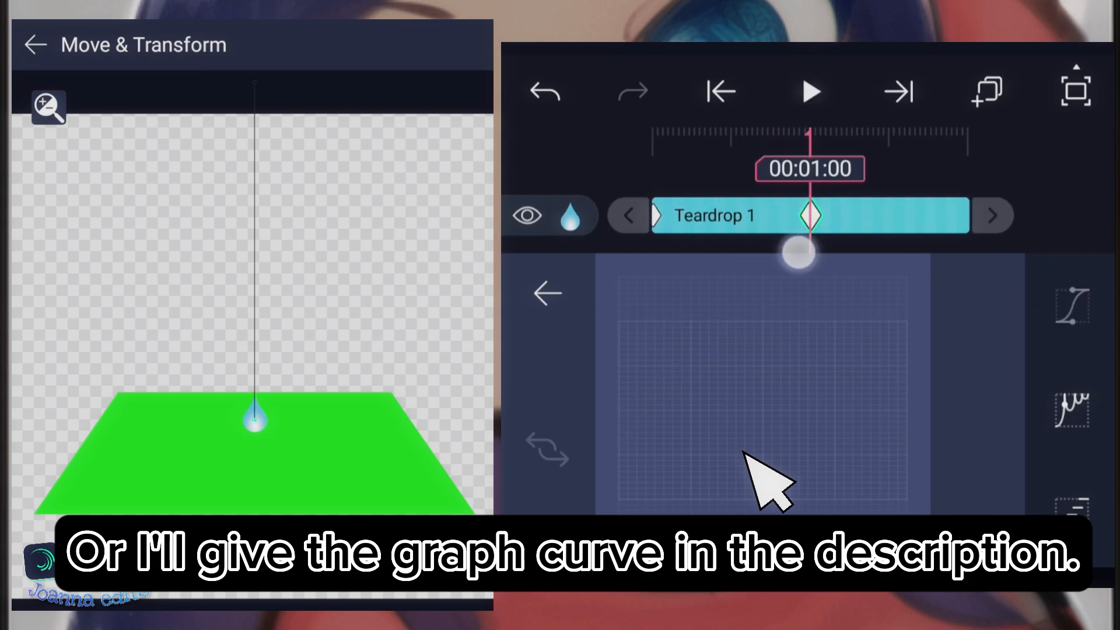
left_click(1071, 293)
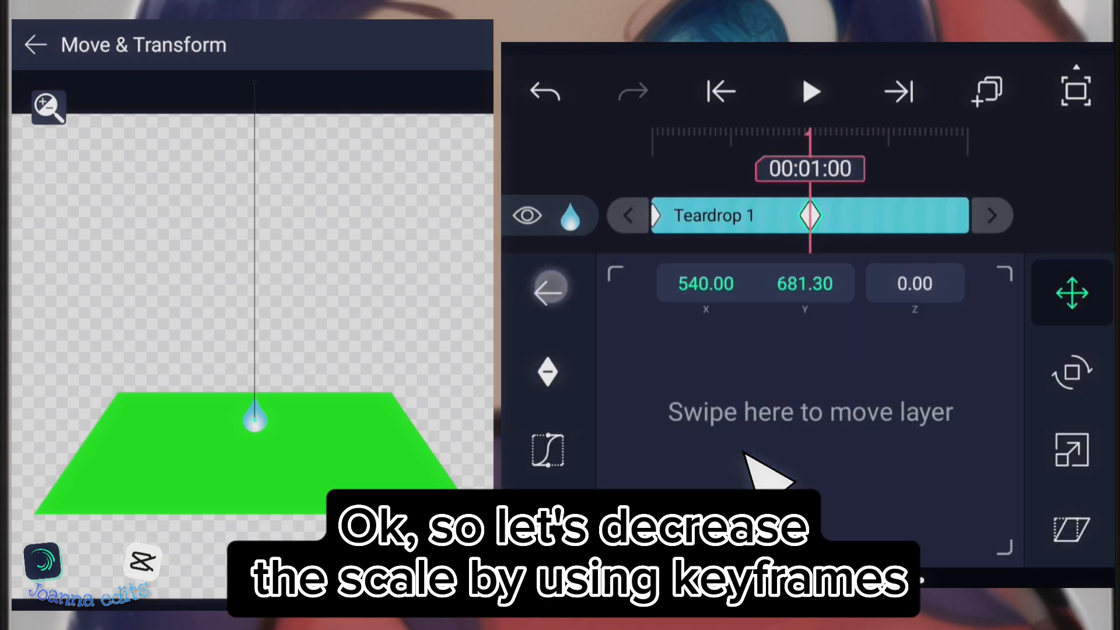
- Unlink scale width and height and keyframe the drop squashing flat on landing
left_click(1072, 450)
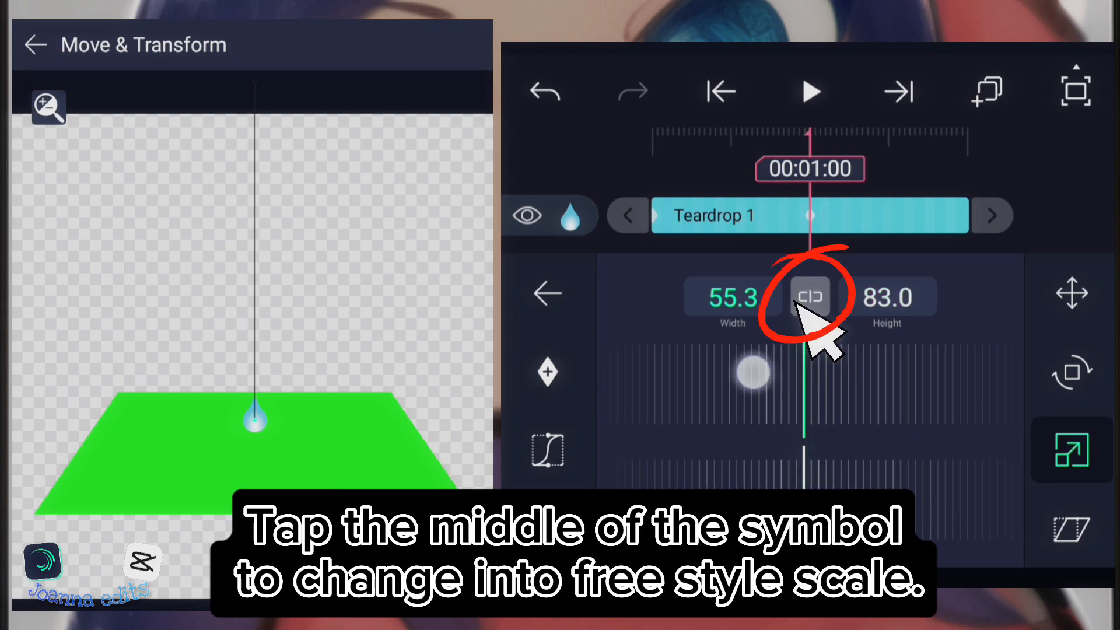
left_click(810, 296)
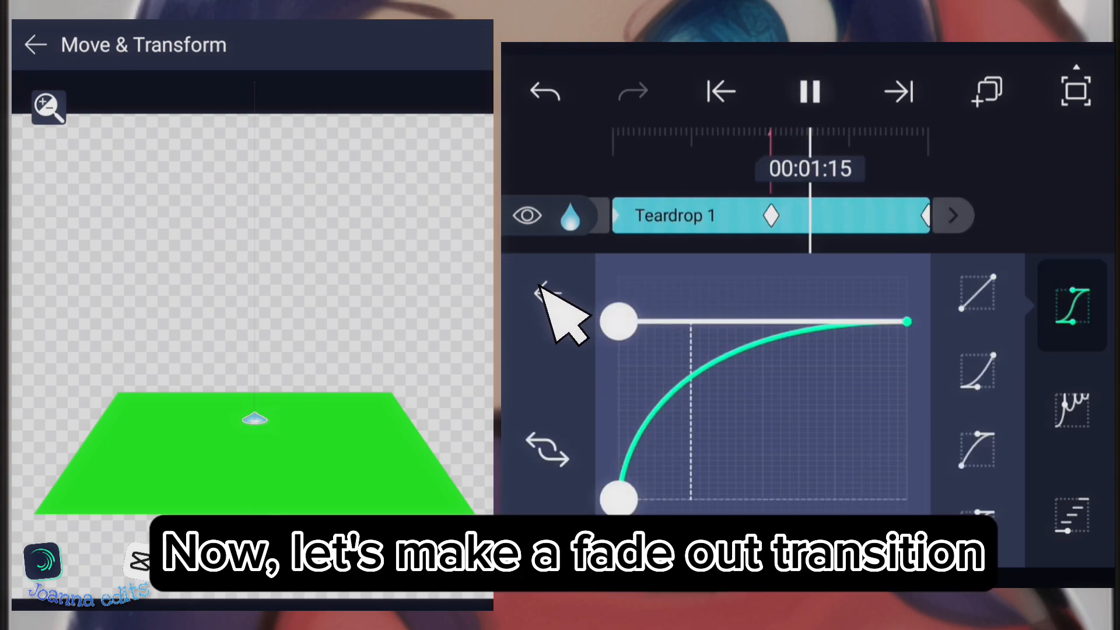
- Keyframe the landed drop's opacity down to 0 with an eased fade-out curve
left_click(720, 91)
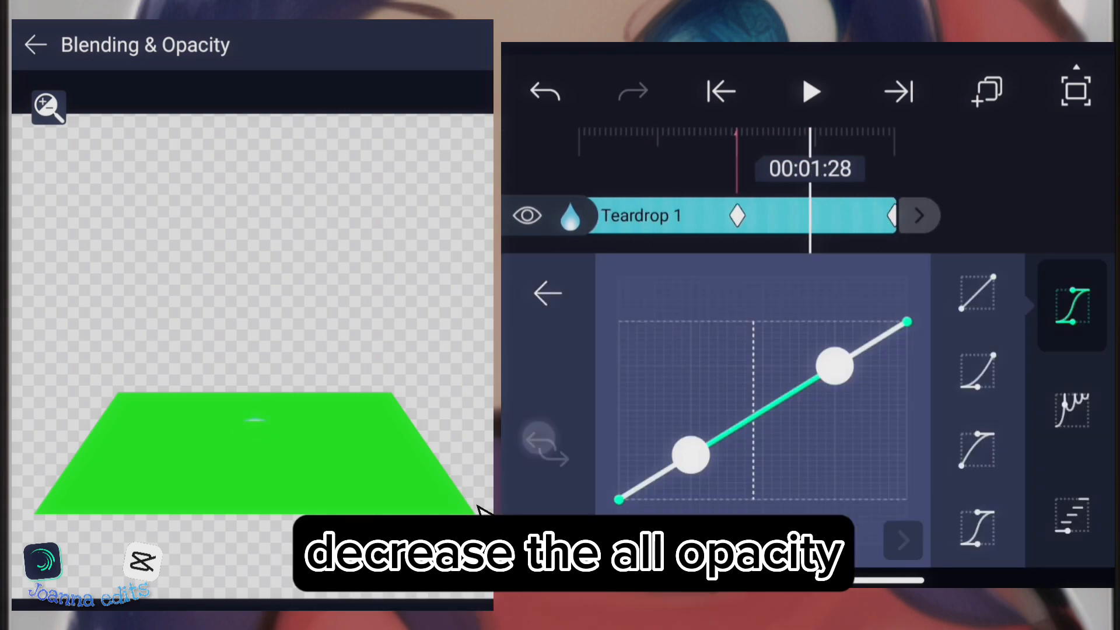
left_click(811, 91)
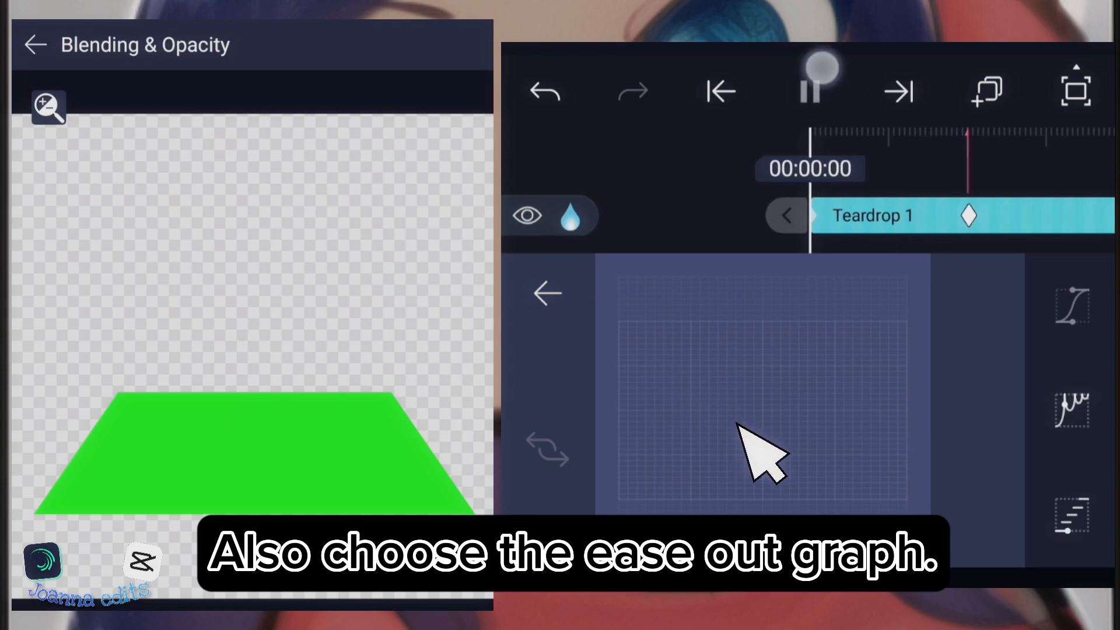
left_click(1073, 306)
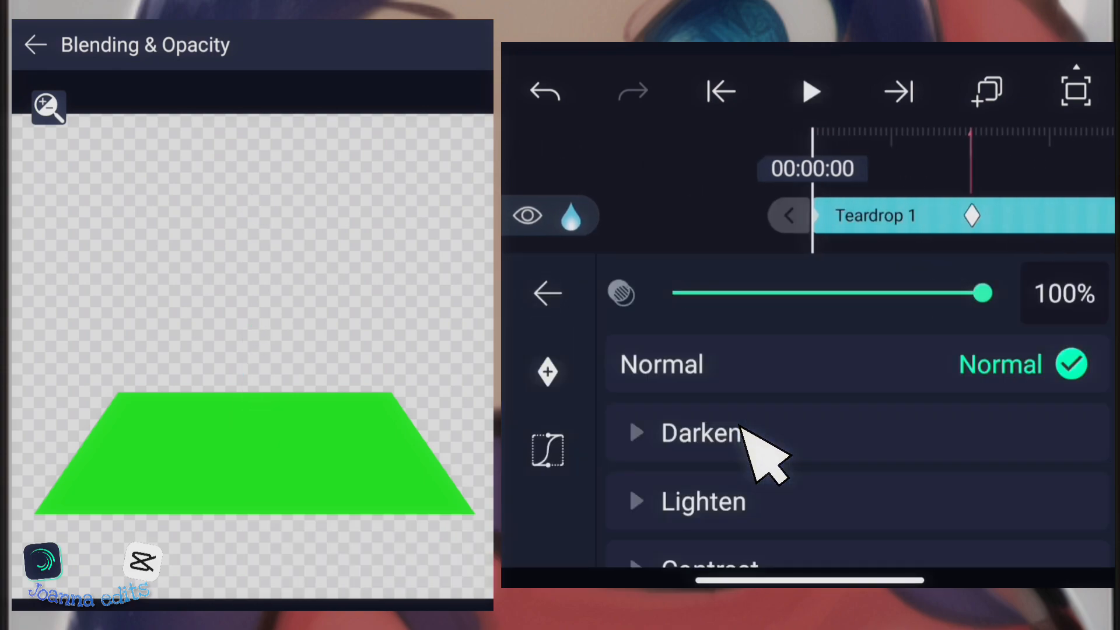
left_click(548, 293)
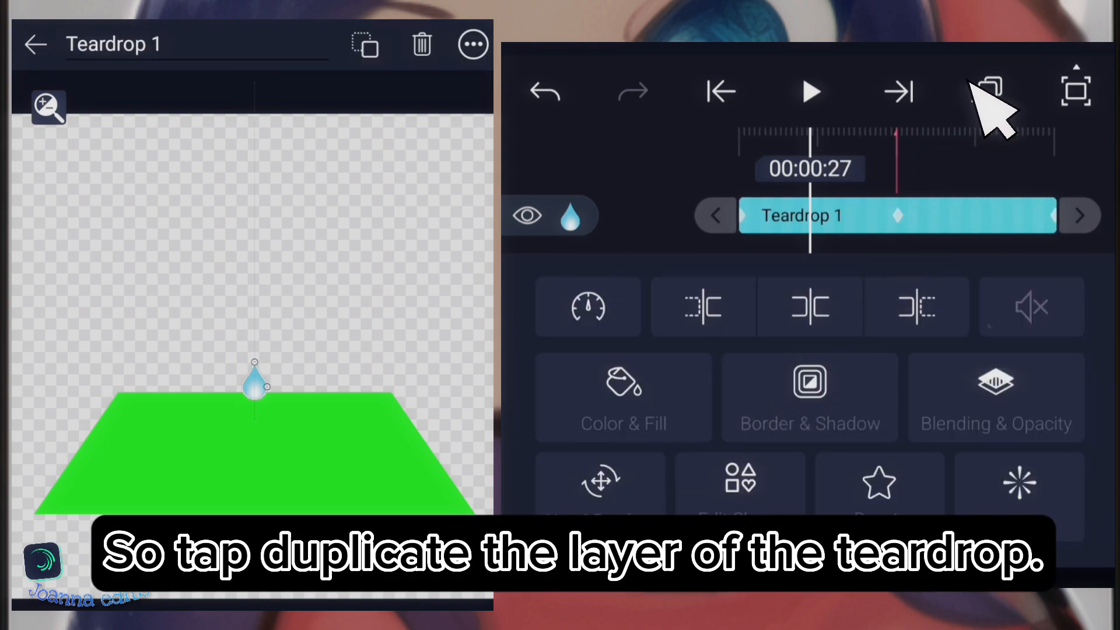
- Duplicate the teardrop layer and give the copy a Glass effect with radius about 82
left_click(987, 91)
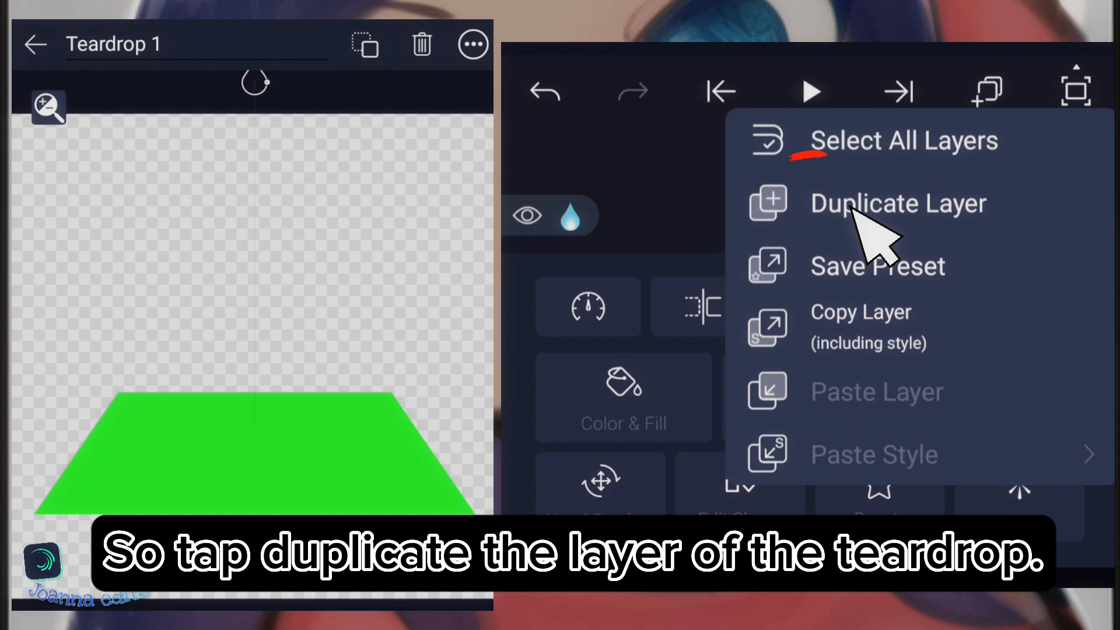
left_click(899, 203)
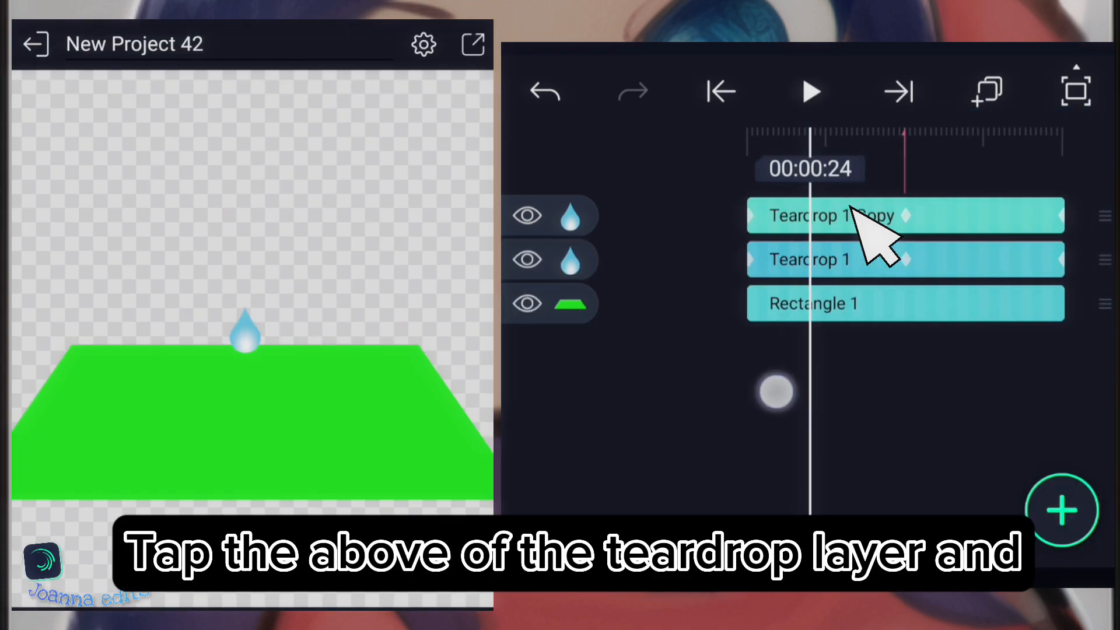
left_click(821, 216)
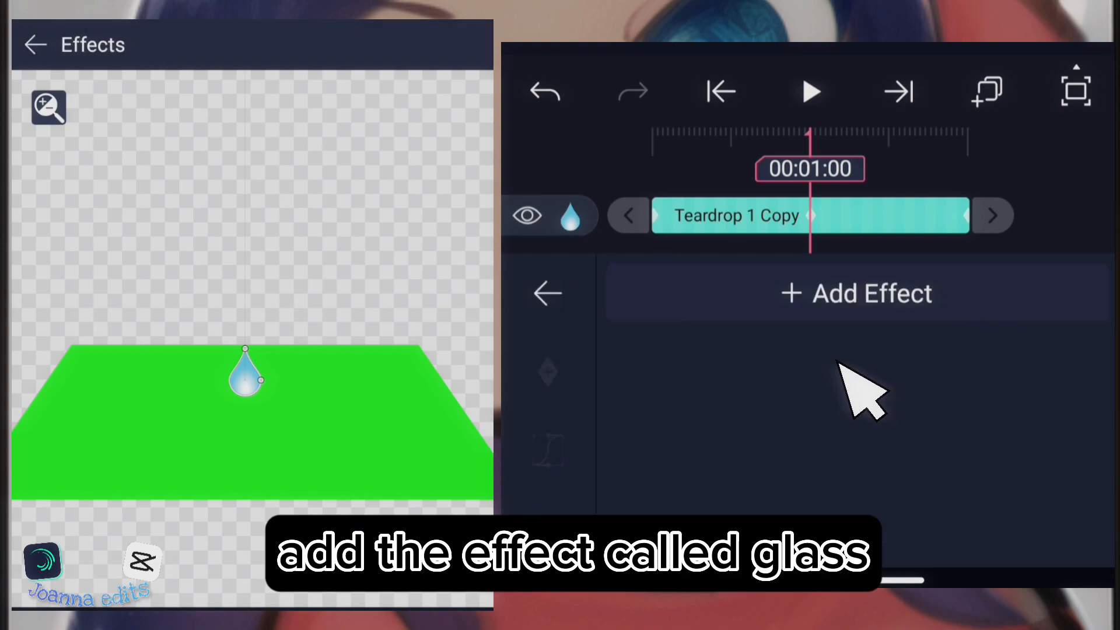
left_click(964, 109)
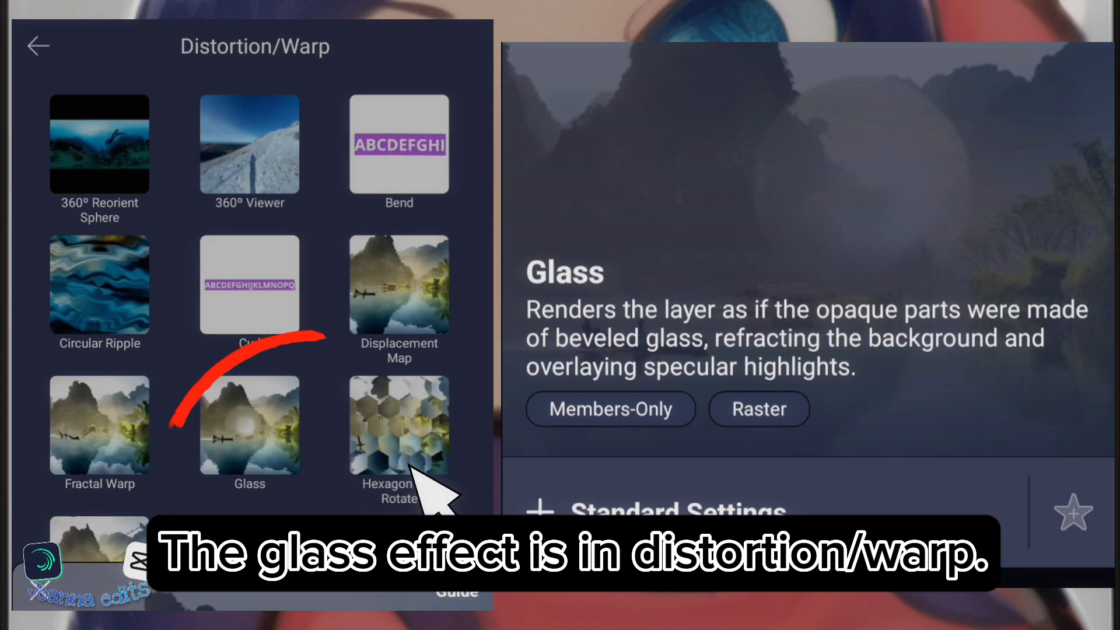
left_click(250, 425)
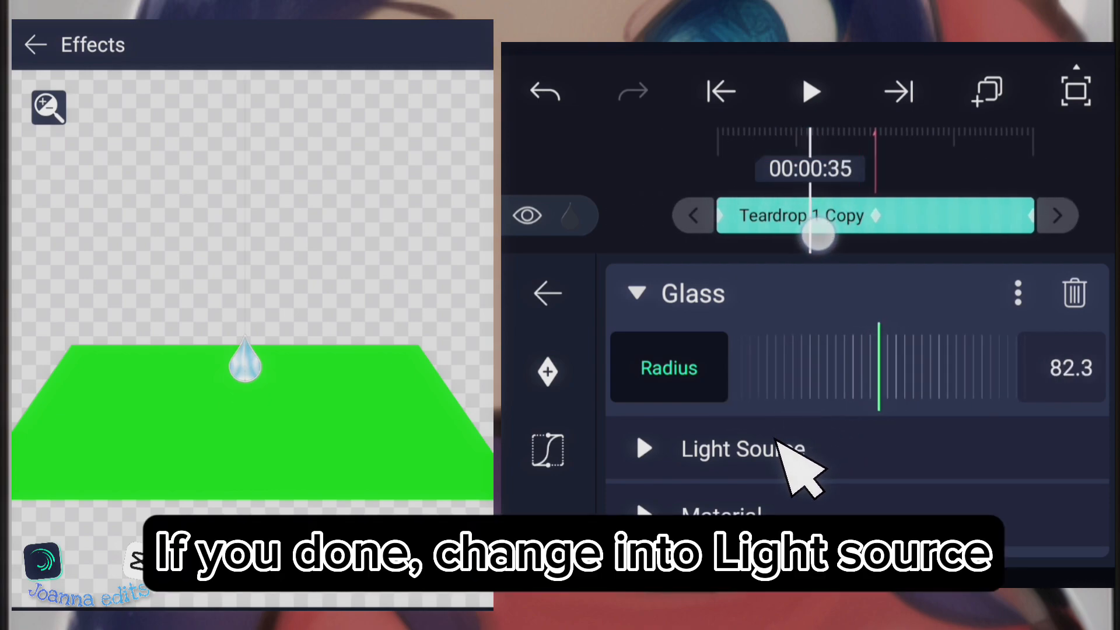
- Set the Glass light source colour to light blue and raise Material Shine to 1.00
left_click(643, 448)
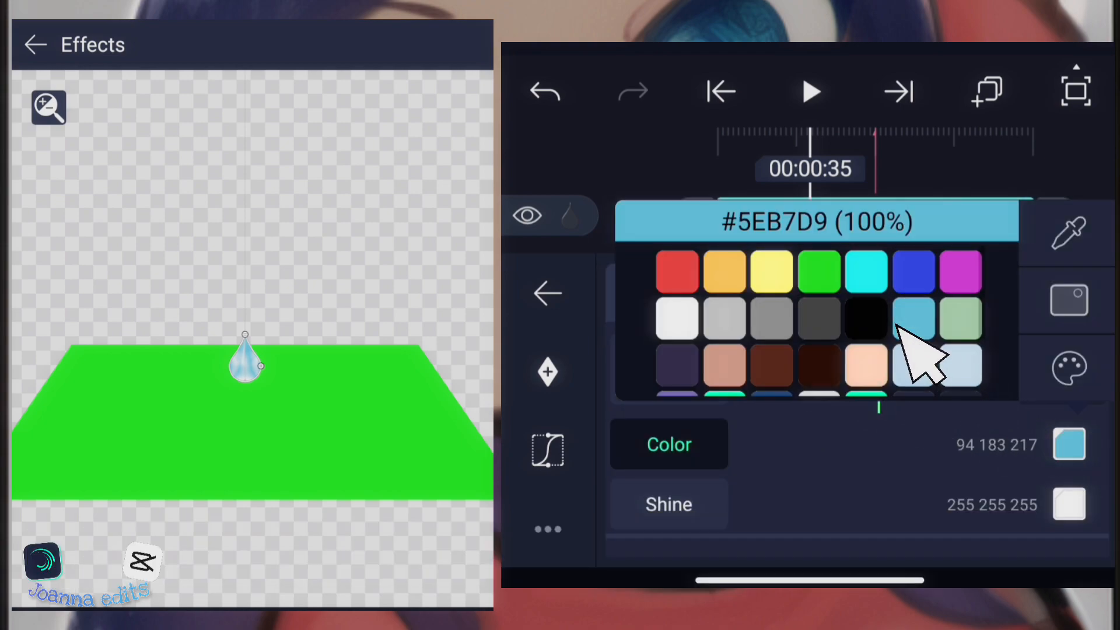
left_click(677, 378)
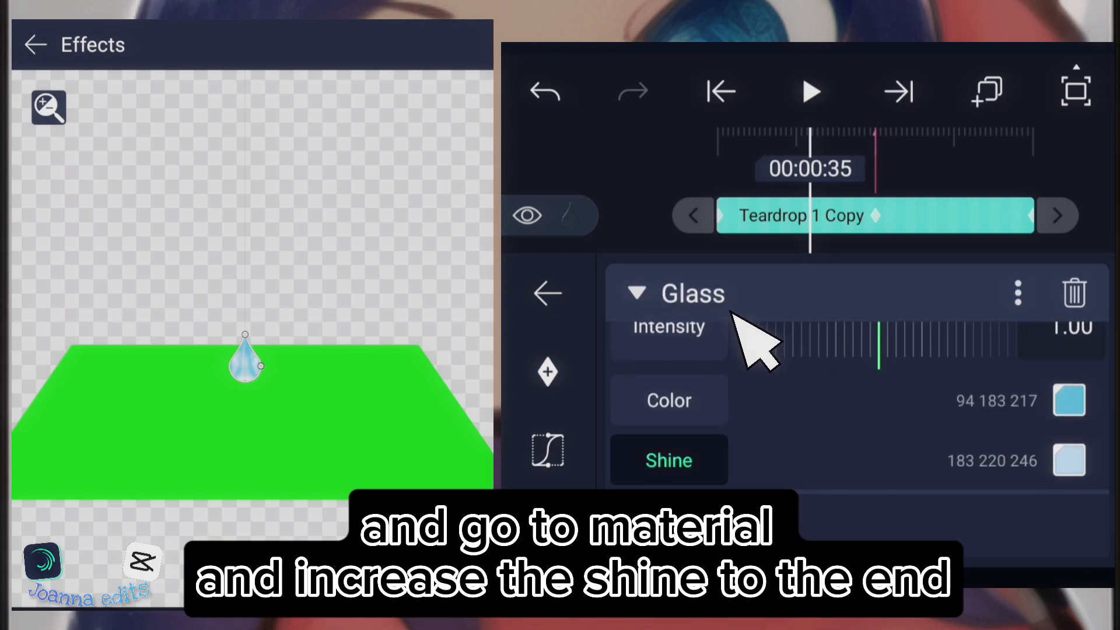
scroll("down", 3)
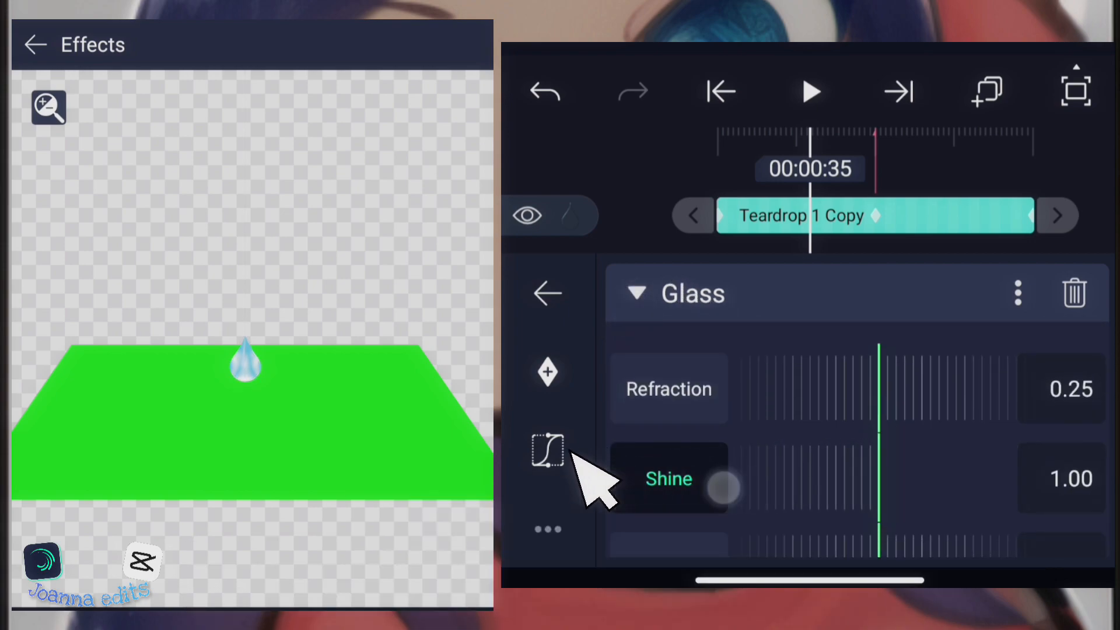
left_click(547, 293)
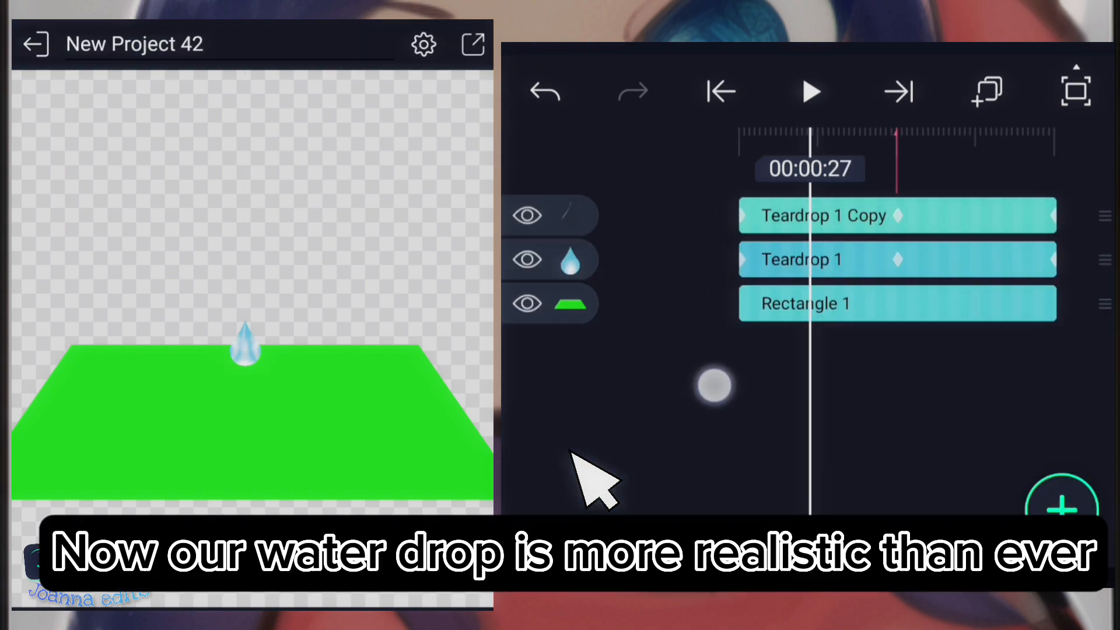
- Preview the animation, group both teardrop layers into Group 1 and start a new shape
left_click(811, 91)
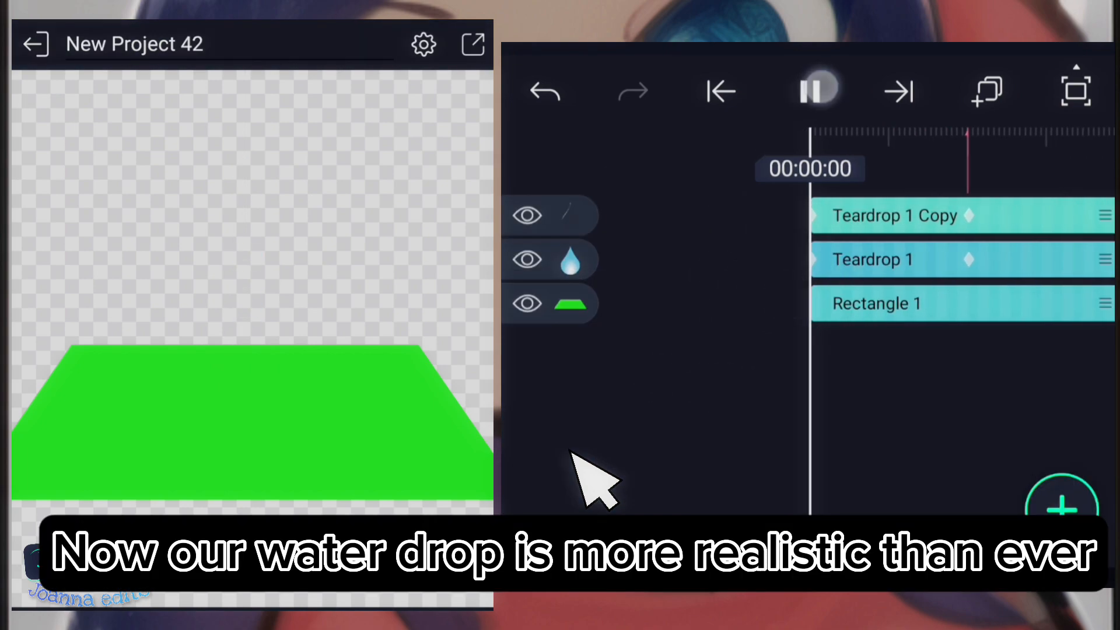
left_click(818, 91)
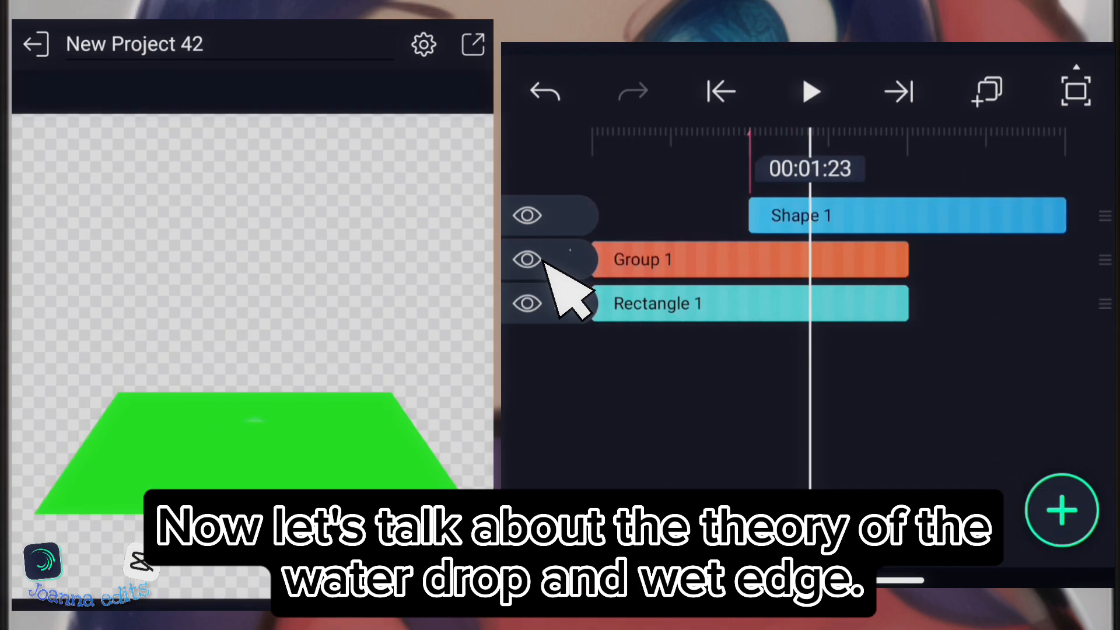
left_click(719, 91)
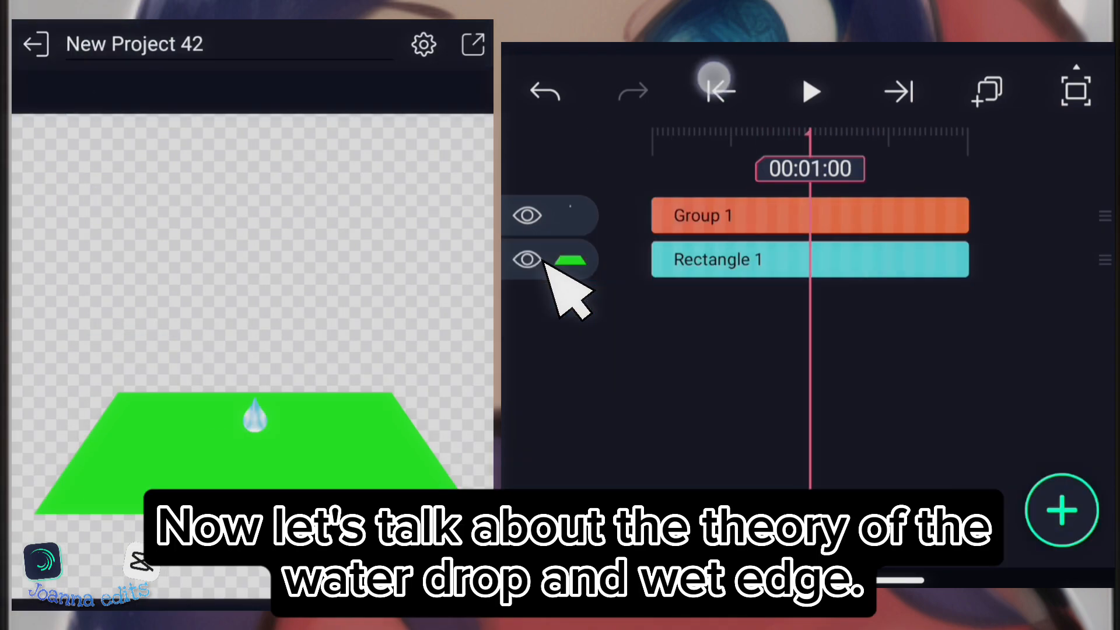
left_click(1061, 510)
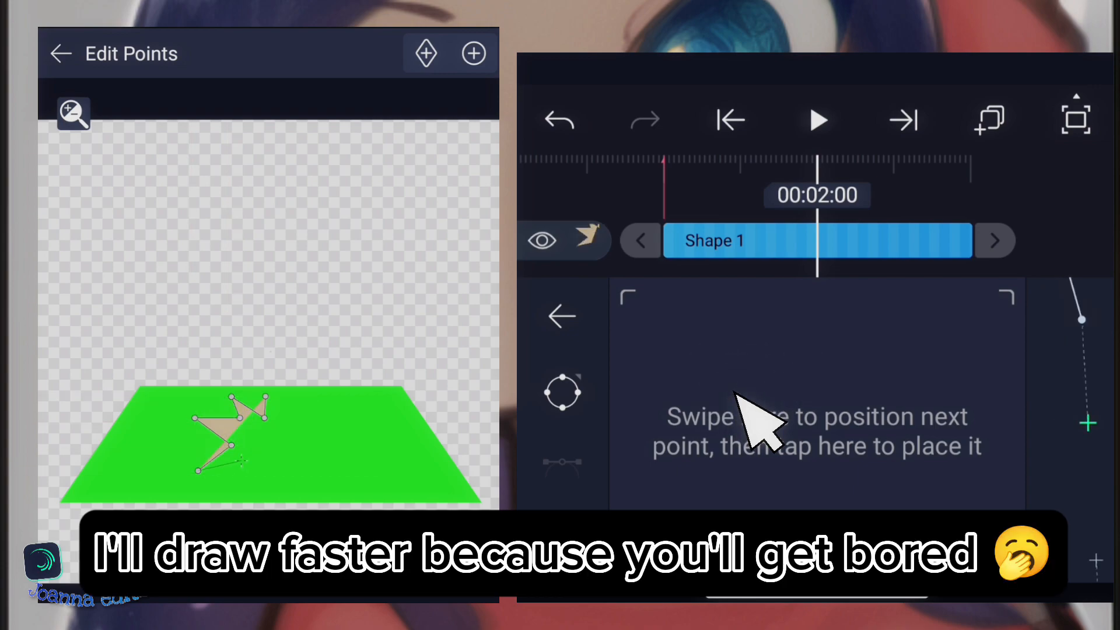
- Finish placing the splash outline's points on the plane and lock them in the contour list
left_click(817, 360)
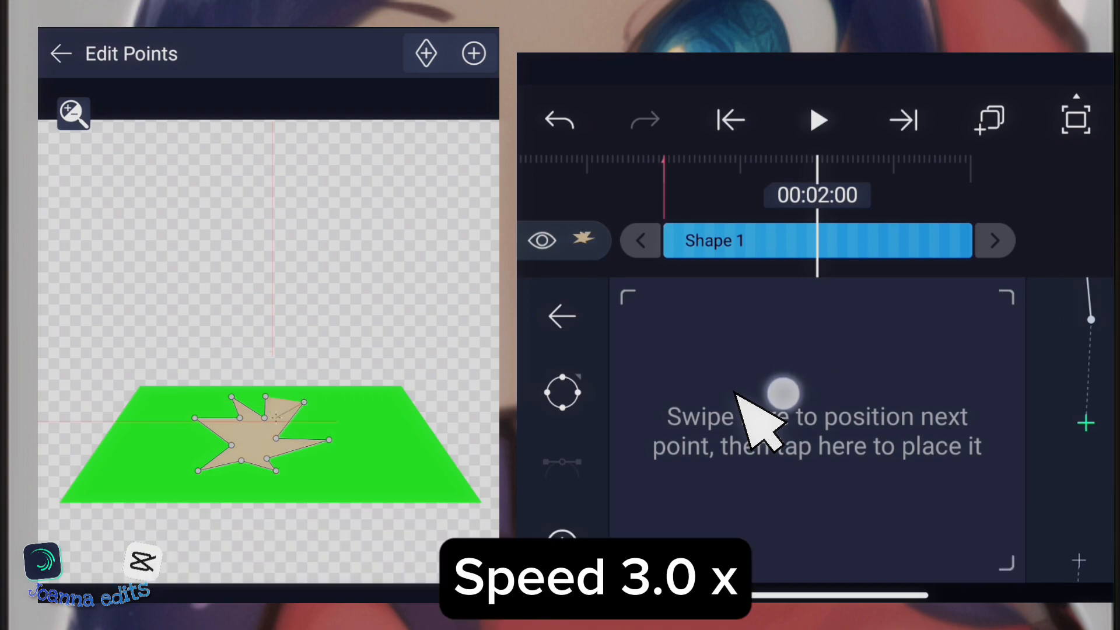
left_click(562, 241)
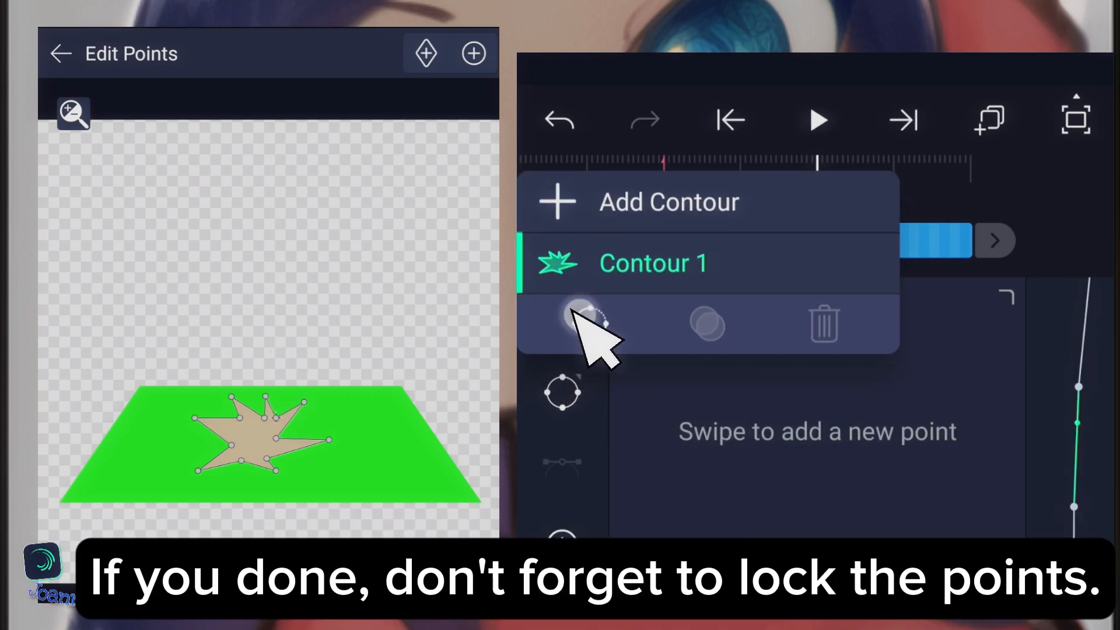
left_click(562, 316)
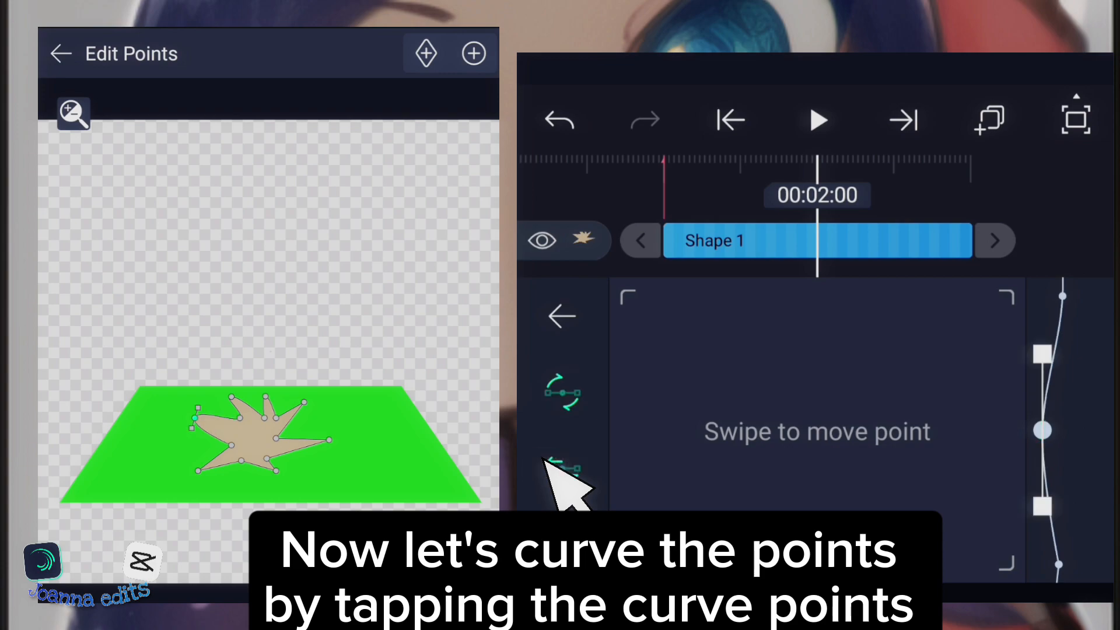
- Convert the splash's corner points to smooth curves, forming a rounded light-blue puddle
left_click(562, 393)
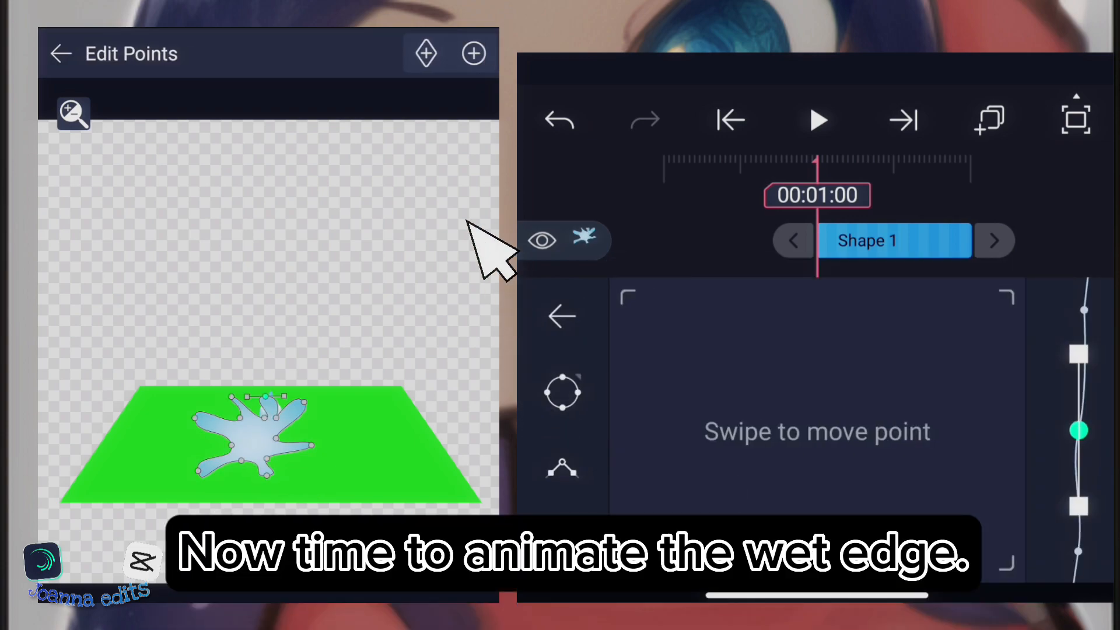
left_click(424, 52)
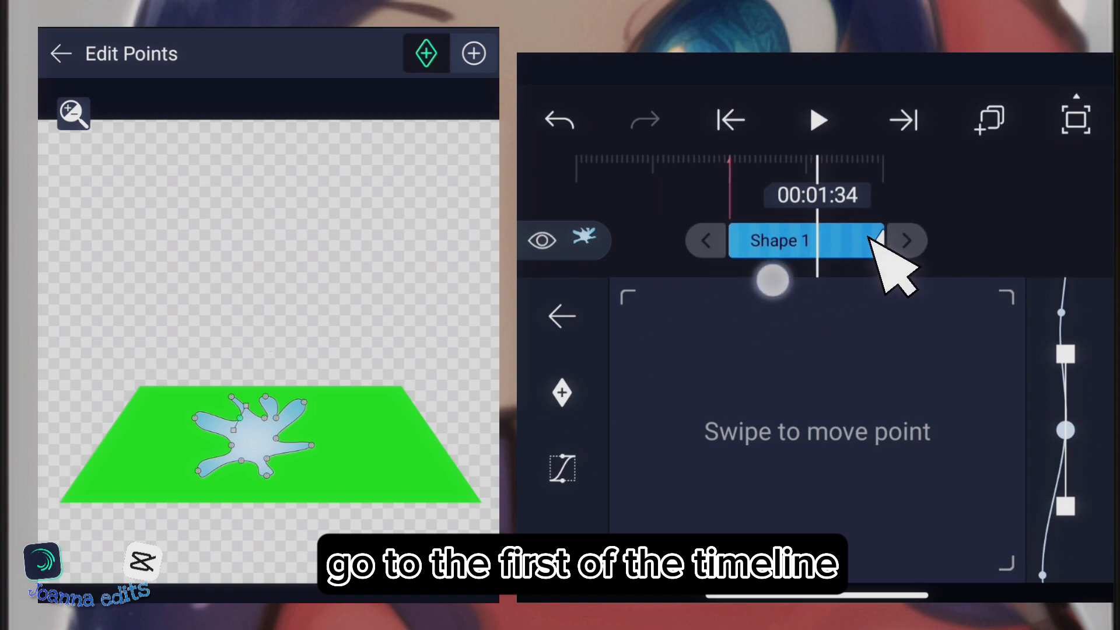
- Keyframe the splash points to start as a tiny collapsed shape and spread to the full puddle
left_click(729, 120)
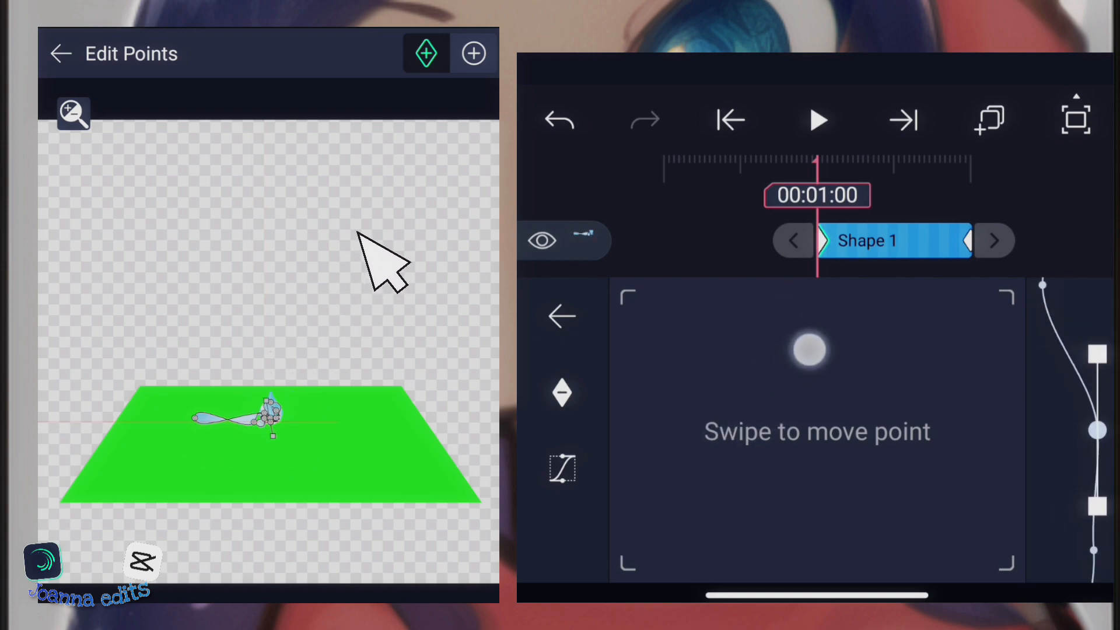
left_click(817, 120)
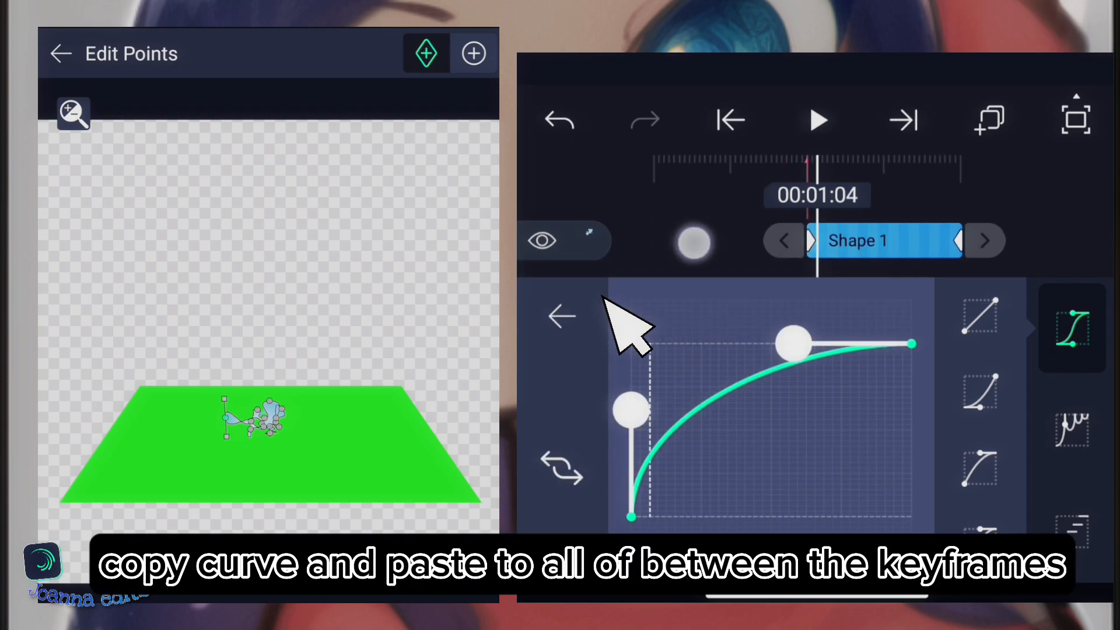
- Apply a cubic bezier ease-out curve to the splash's spreading keyframes
left_click(820, 120)
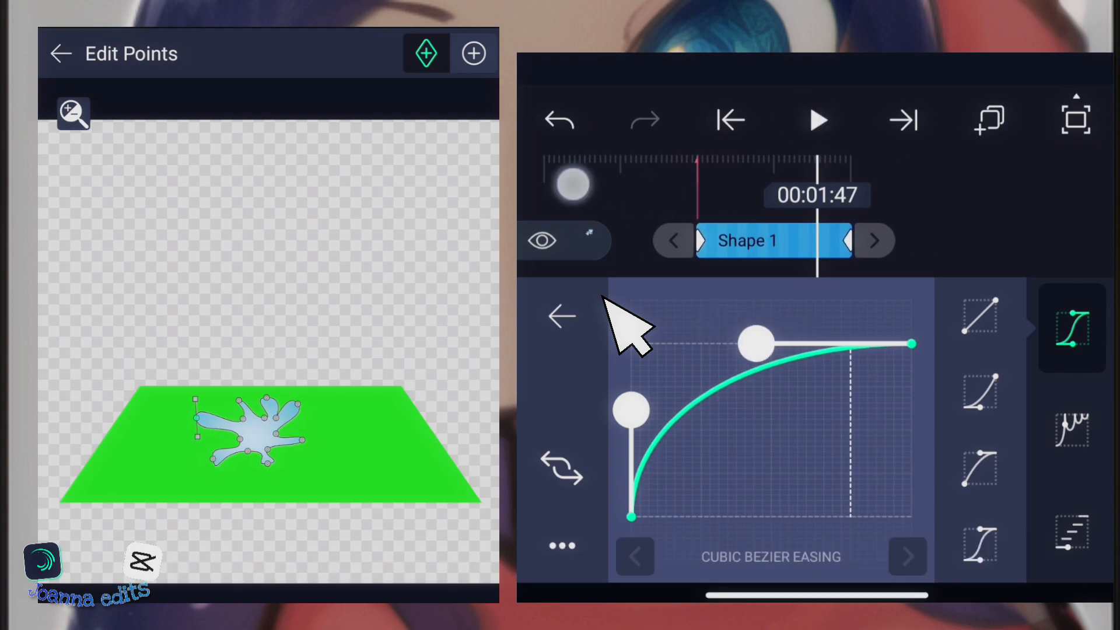
left_click(818, 120)
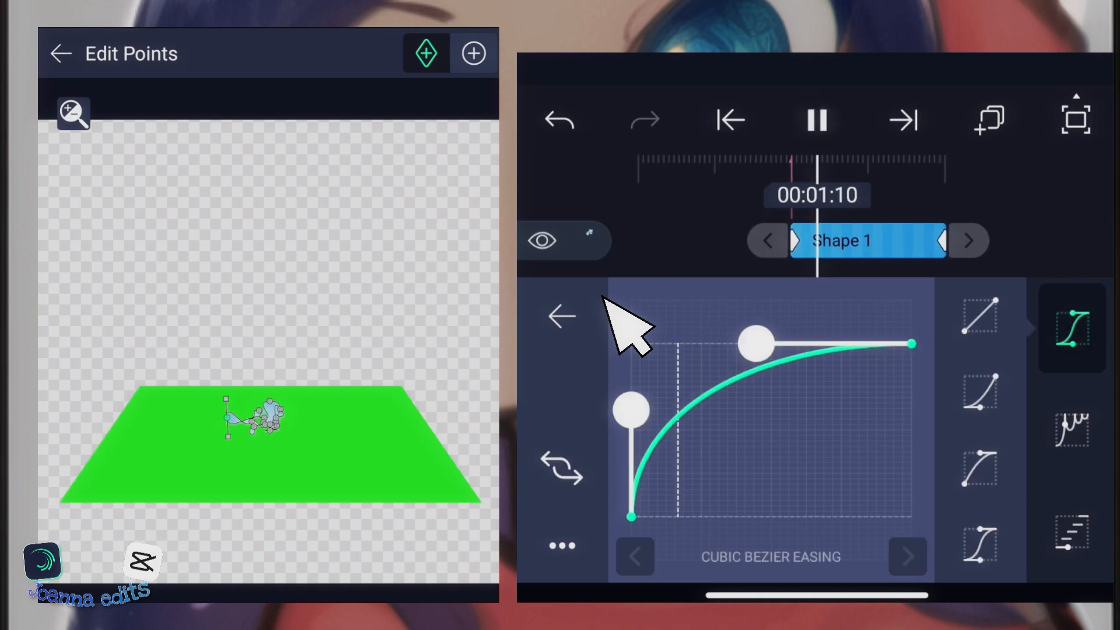
left_click(817, 119)
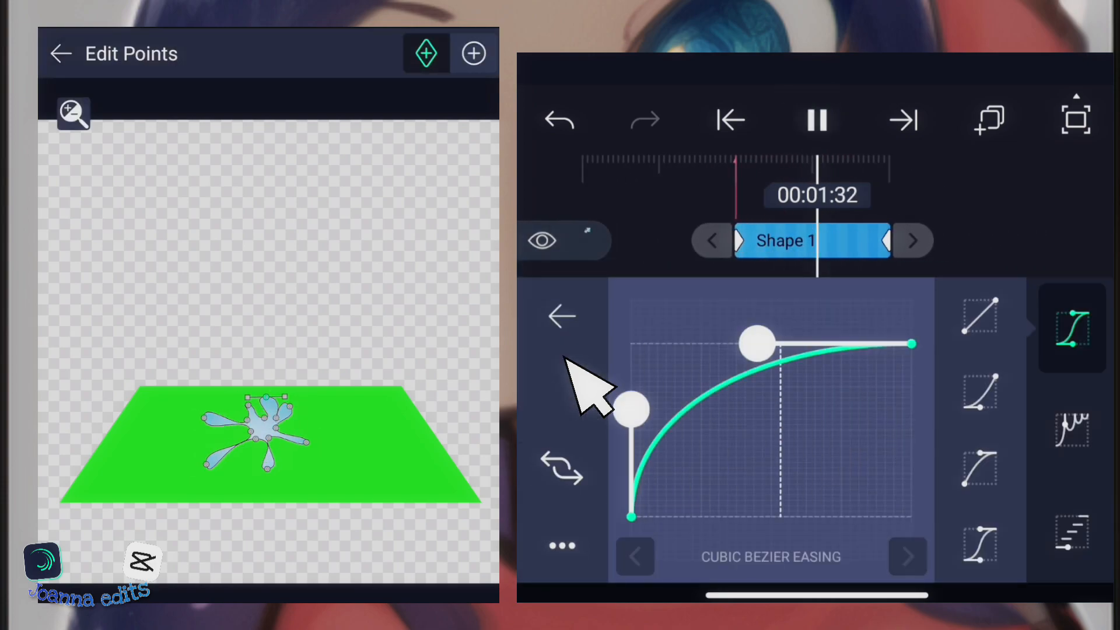
left_click(817, 119)
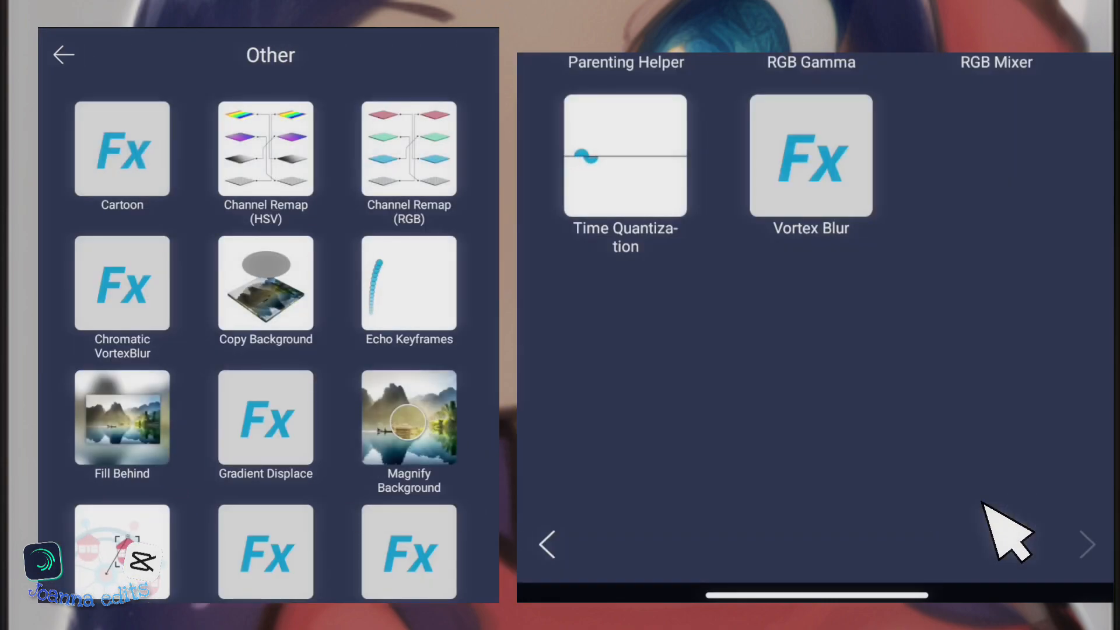
- Add a Copy Background effect to the splash and start adding another effect
left_click(265, 283)
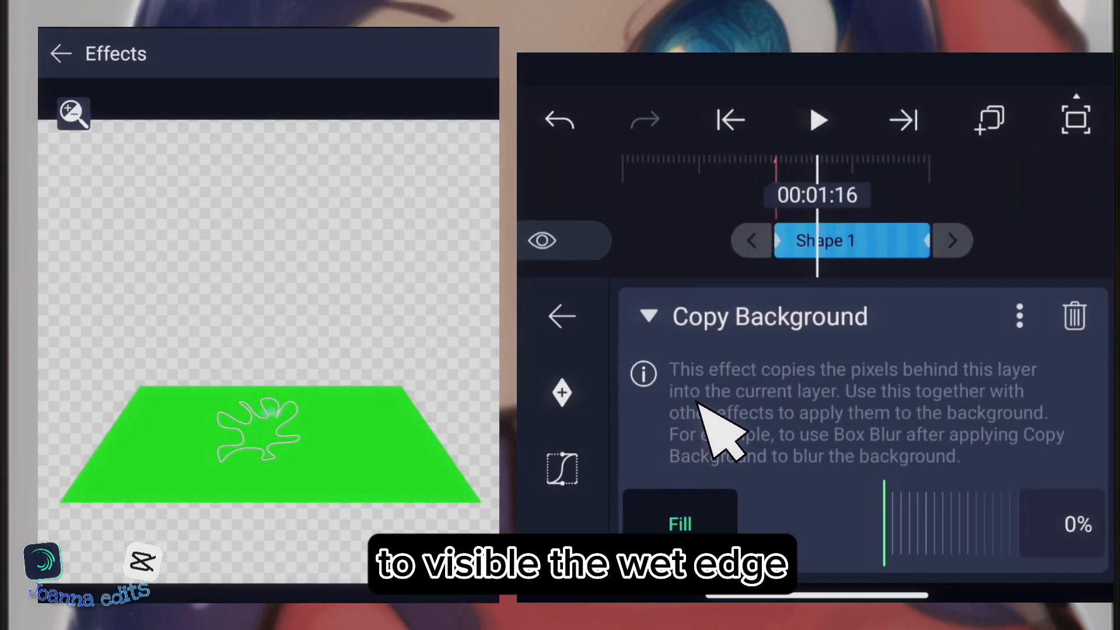
left_click(648, 316)
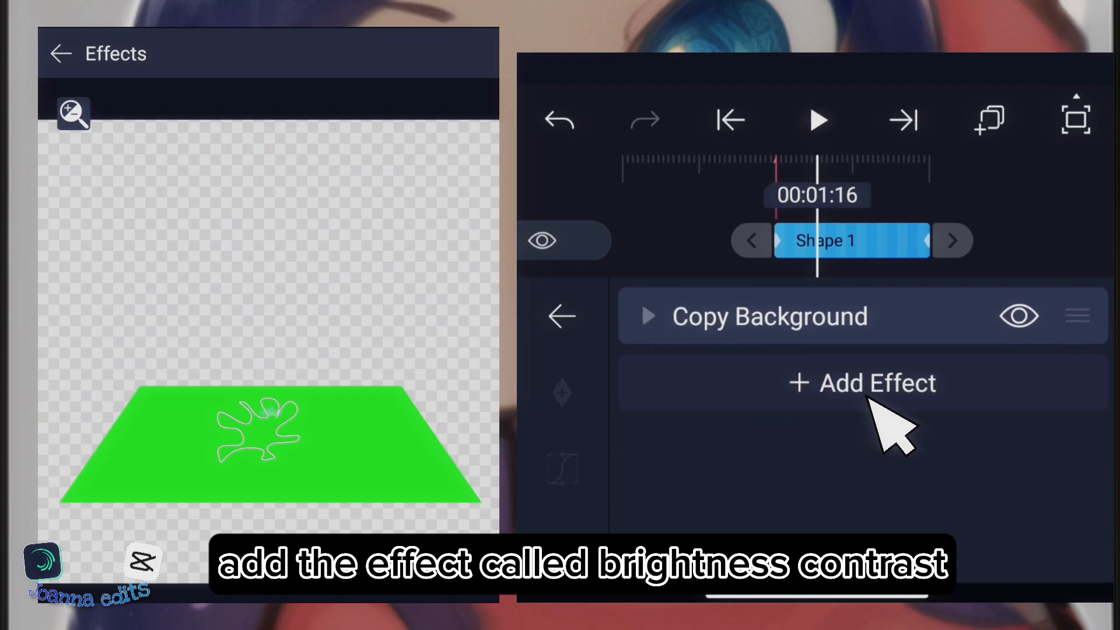
left_click(862, 382)
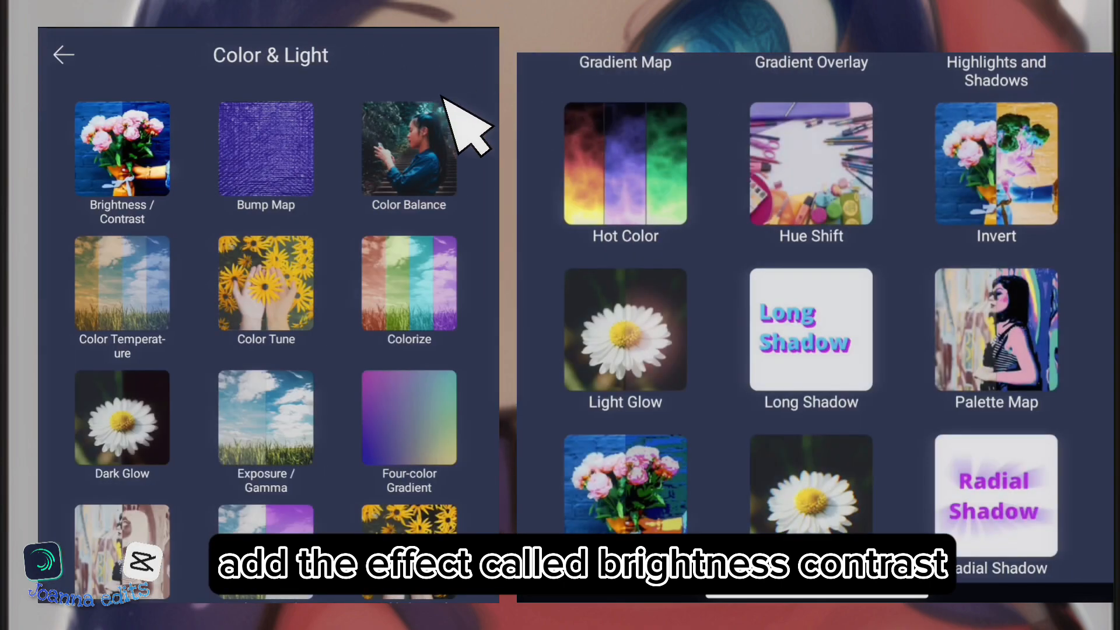
- Add Brightness / Contrast and keyframe Brightness down to about -9% with the copied easing curve
left_click(122, 148)
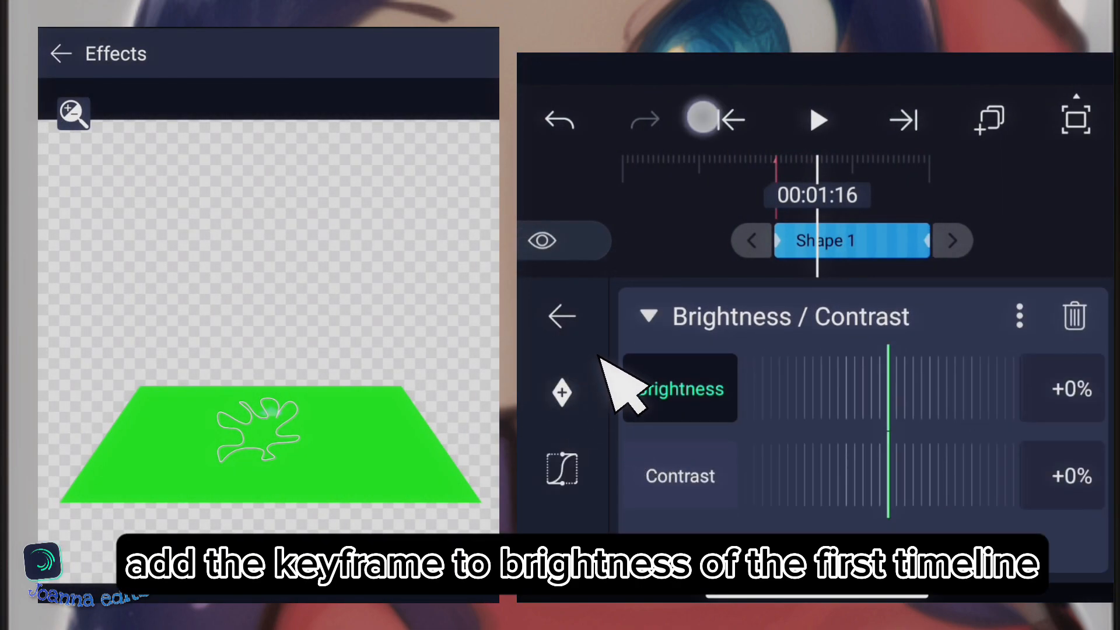
left_click(561, 394)
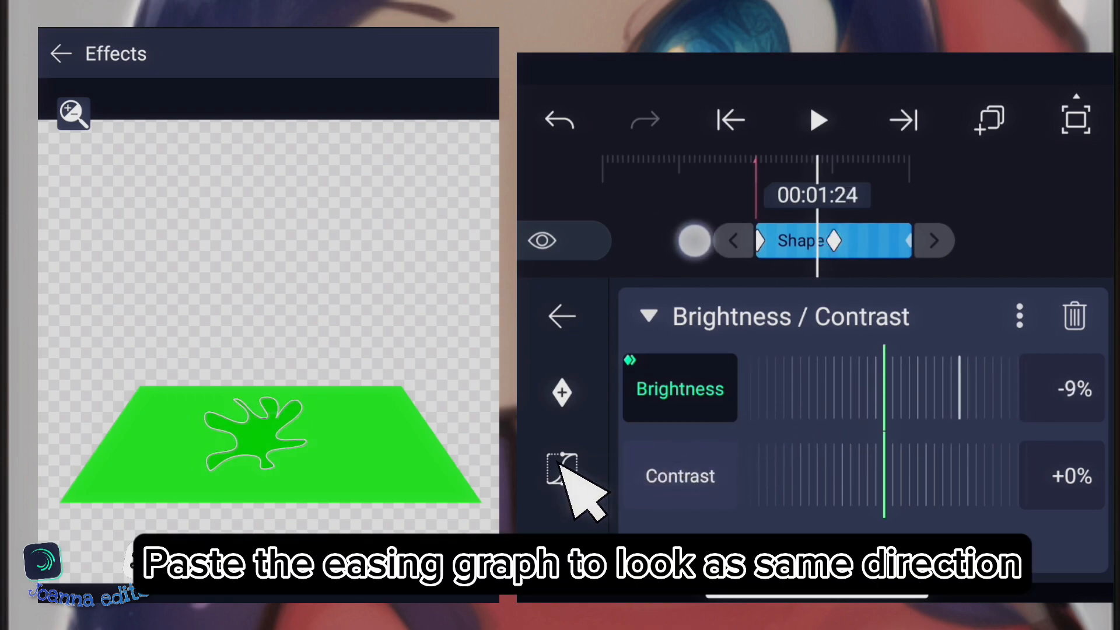
left_click(562, 468)
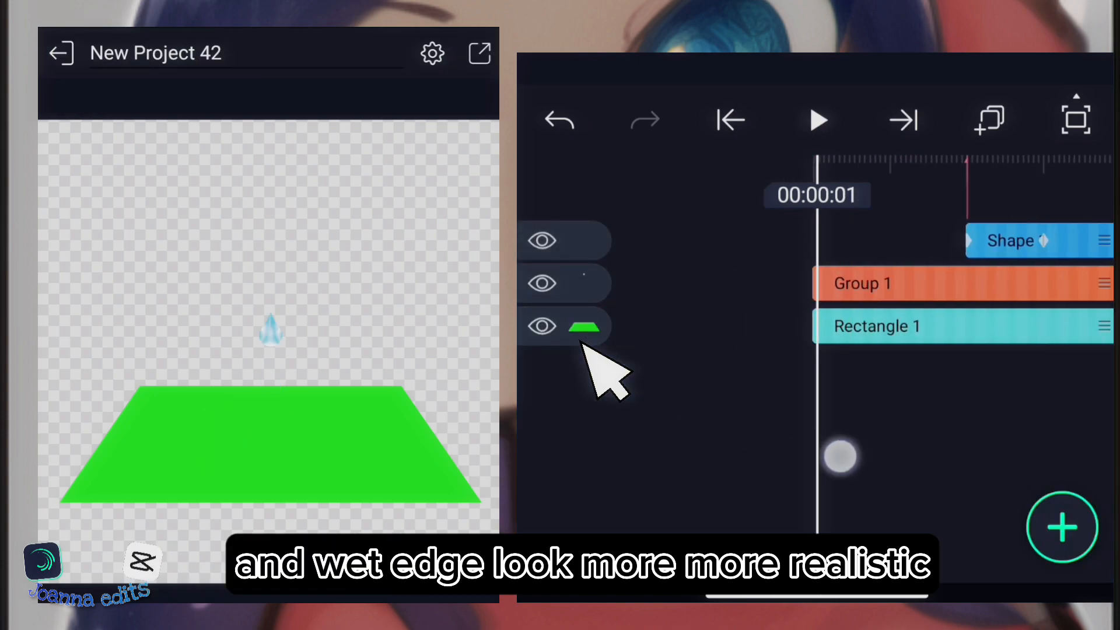
- Preview the darker splash animation and return to the shape's effects
left_click(818, 119)
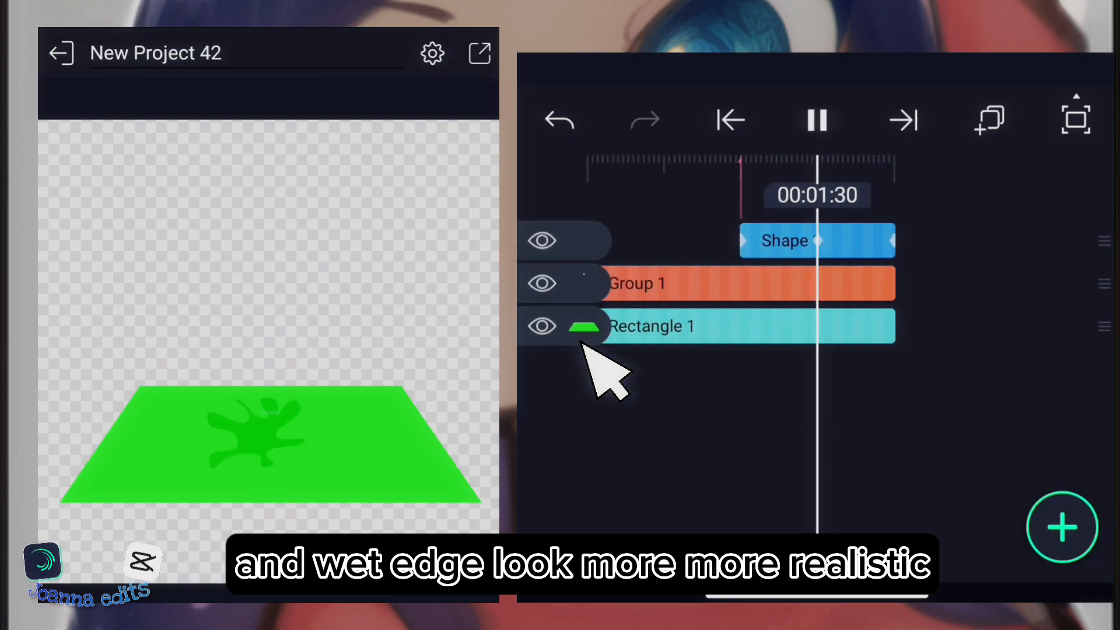
left_click(817, 119)
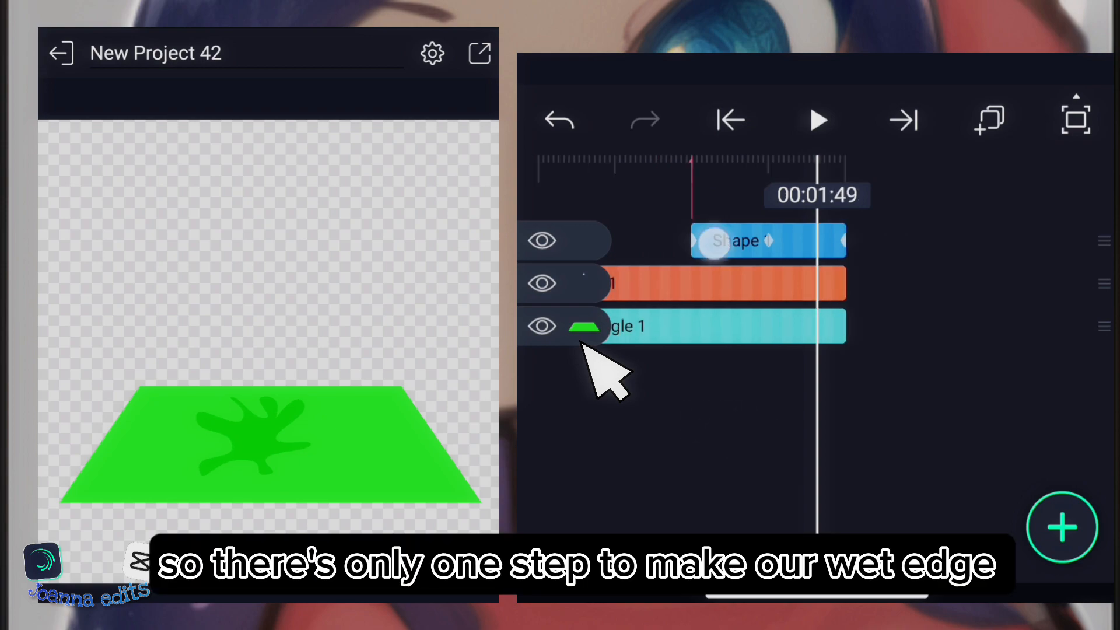
left_click(768, 240)
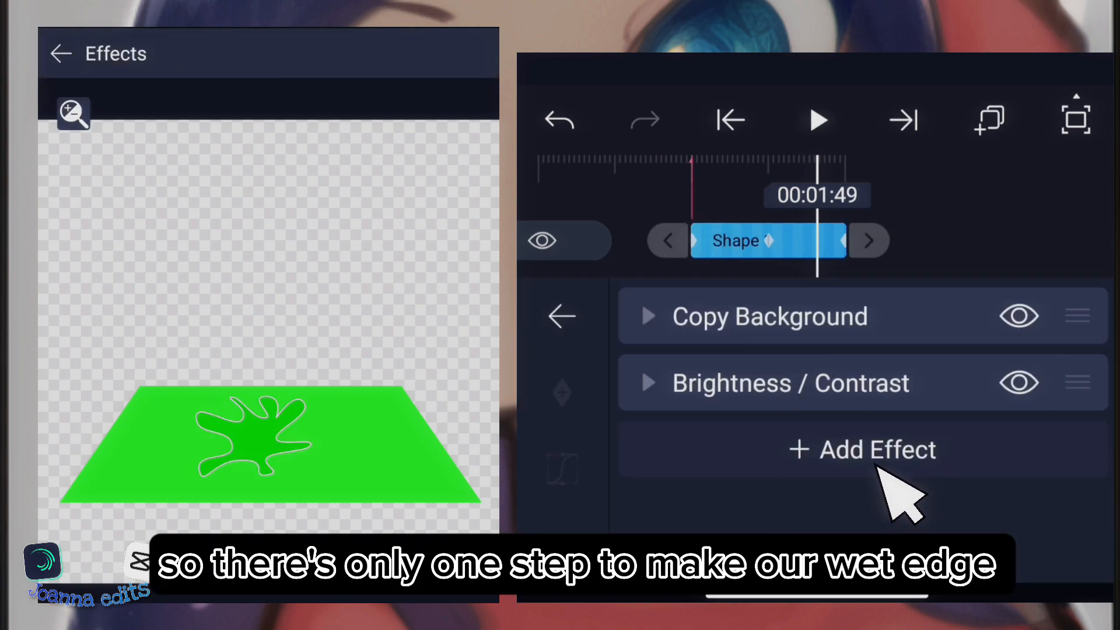
- Add a Gaussian Blur with Strength around 0.14 to soften the splash edges
left_click(861, 449)
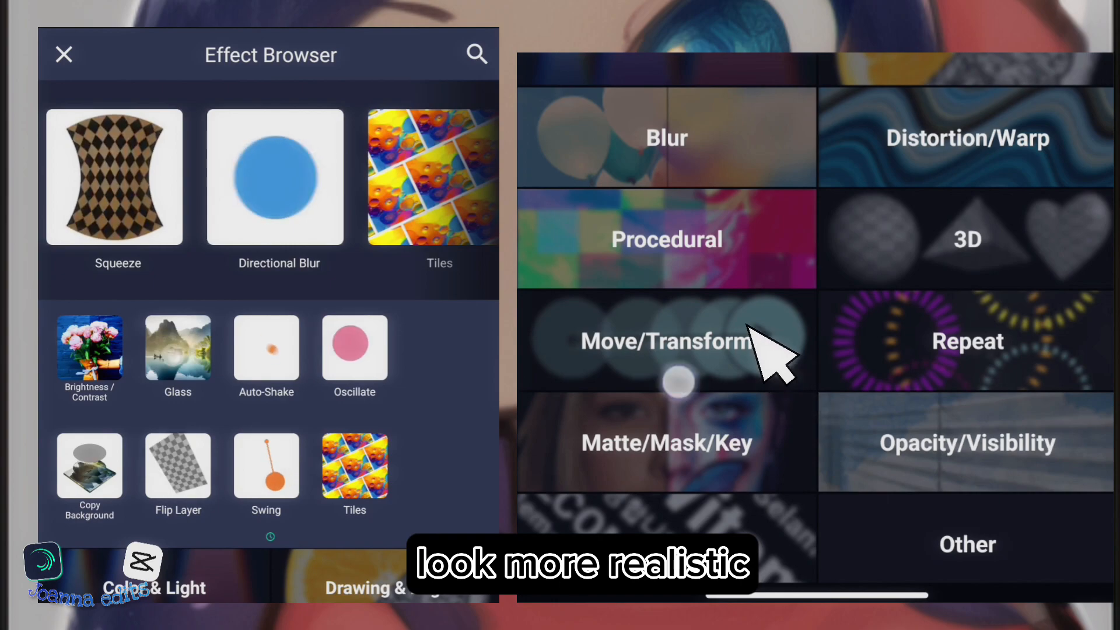
left_click(665, 138)
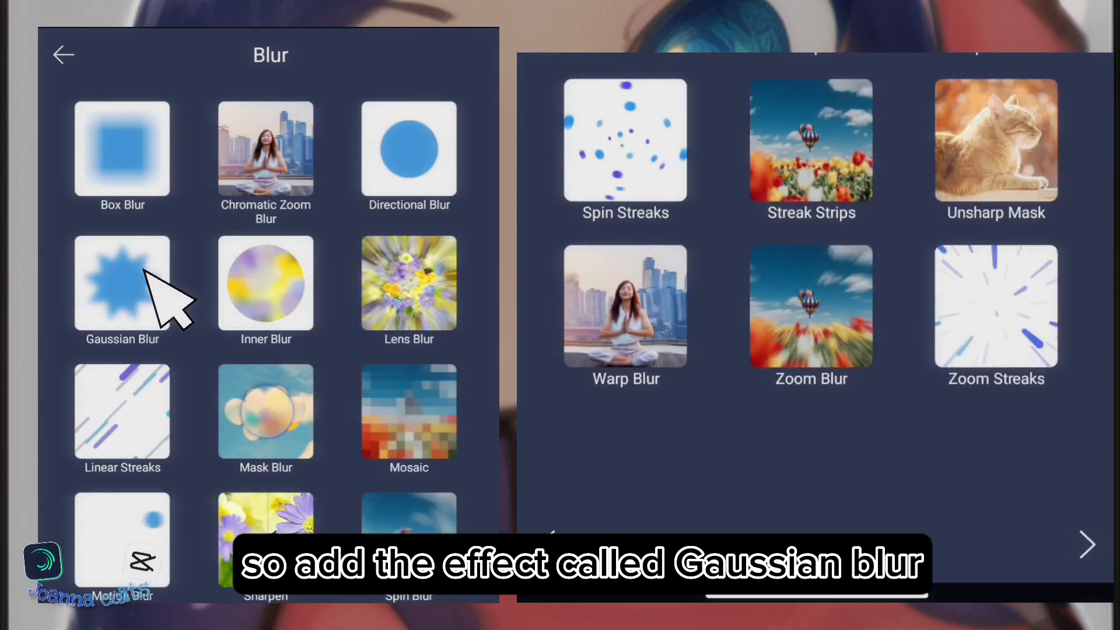
left_click(122, 282)
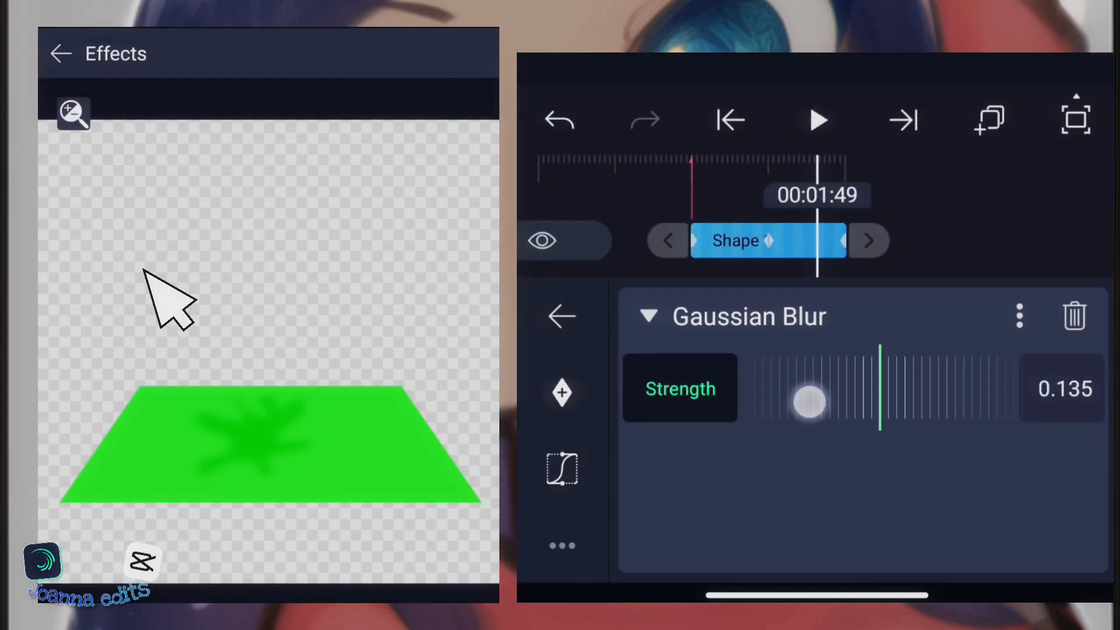
left_click(562, 317)
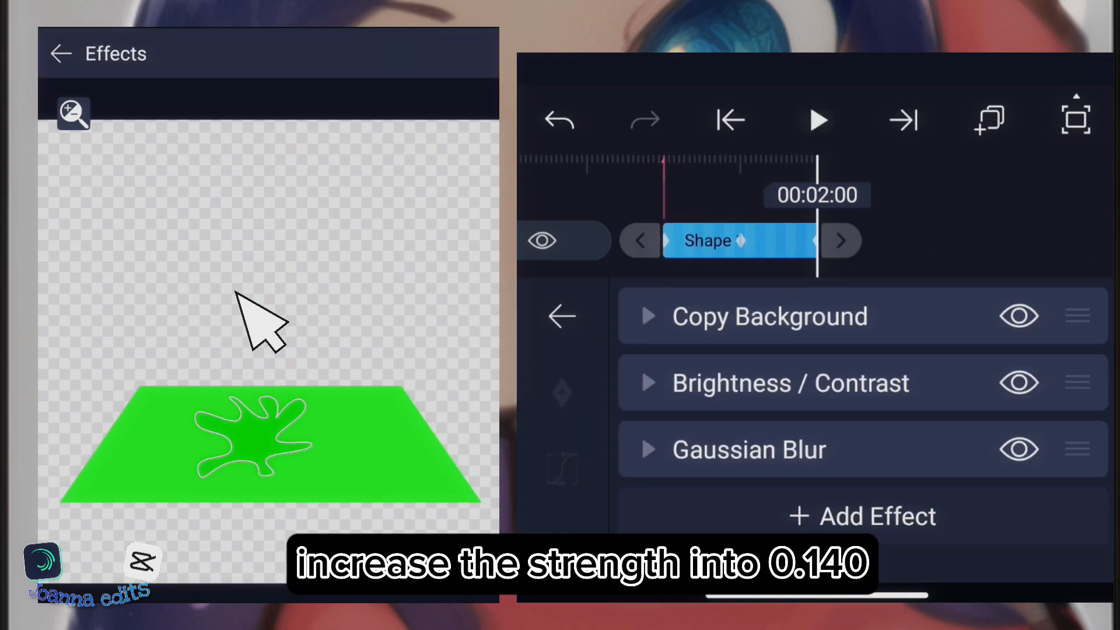
left_click(61, 53)
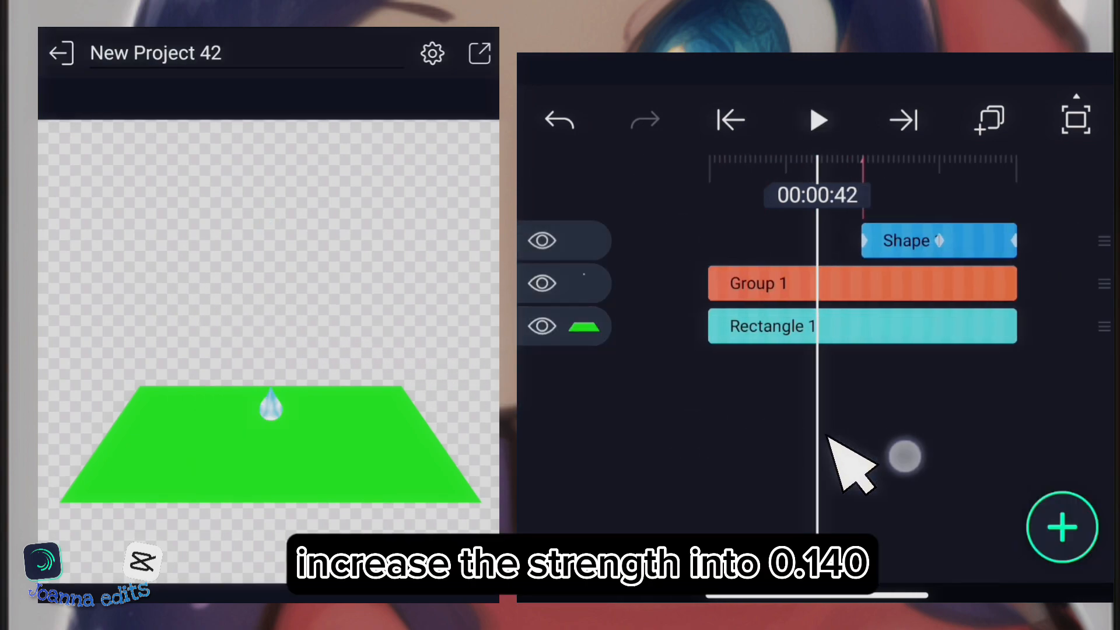
left_click(939, 241)
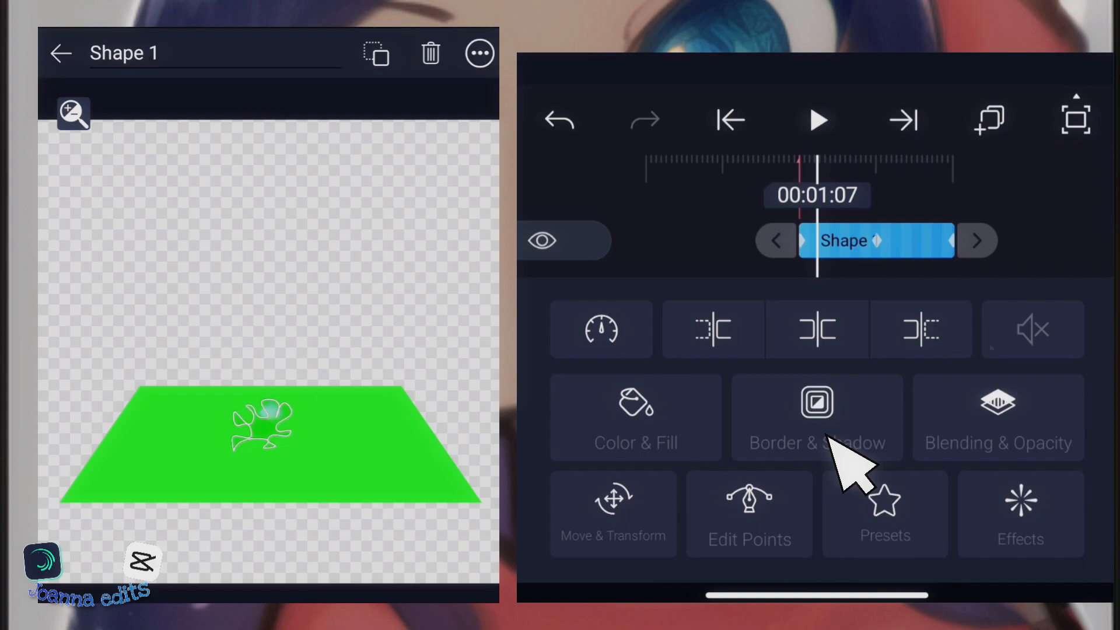
left_click(613, 515)
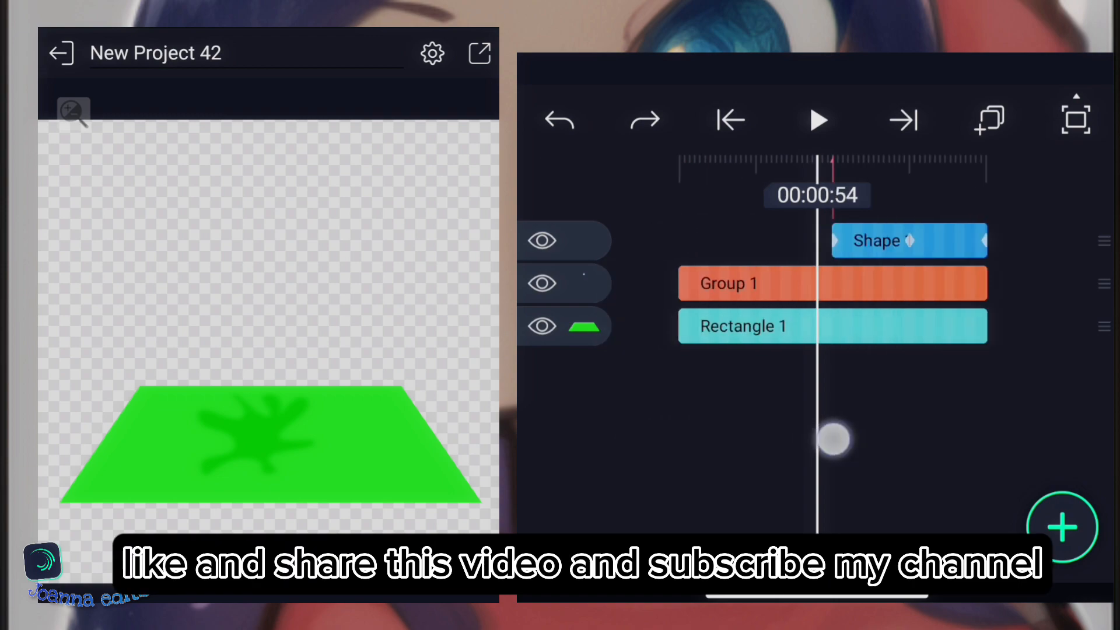
left_click(817, 120)
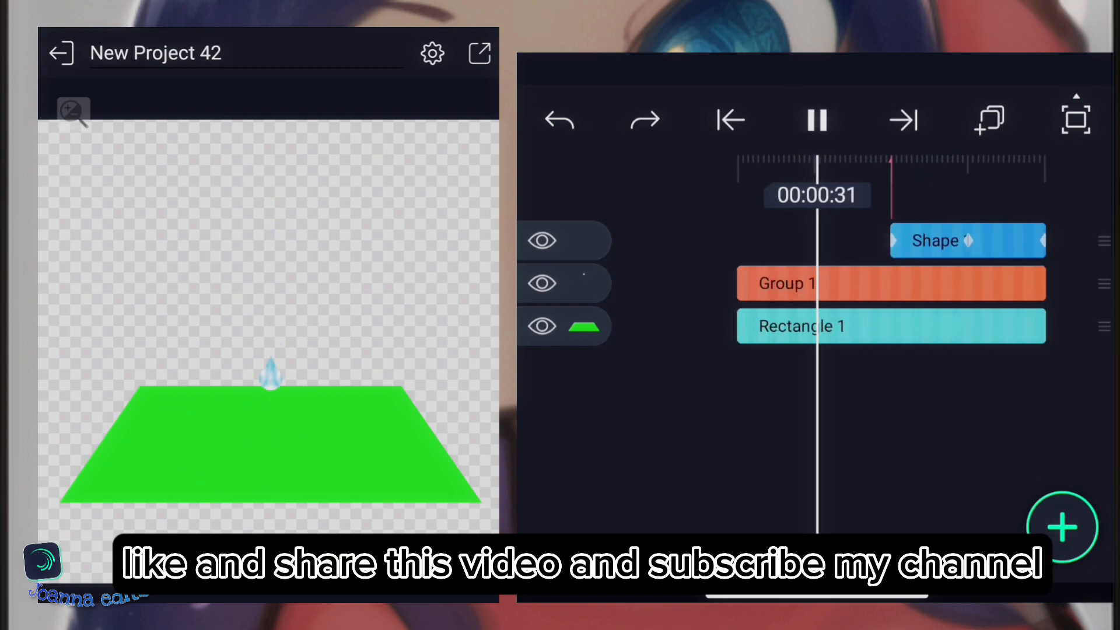
left_click(817, 119)
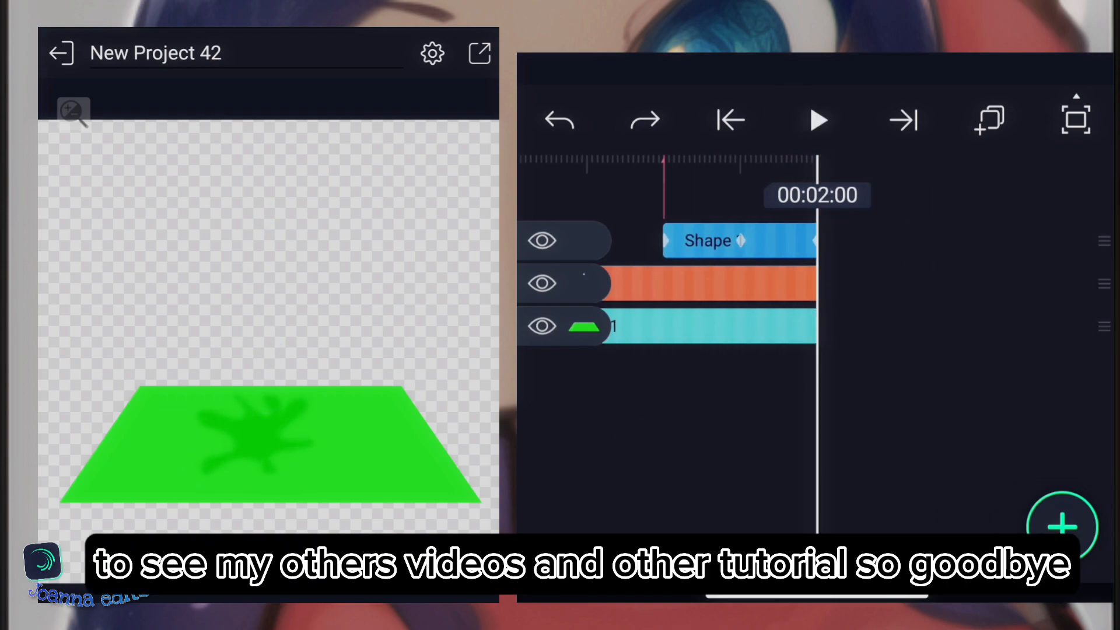